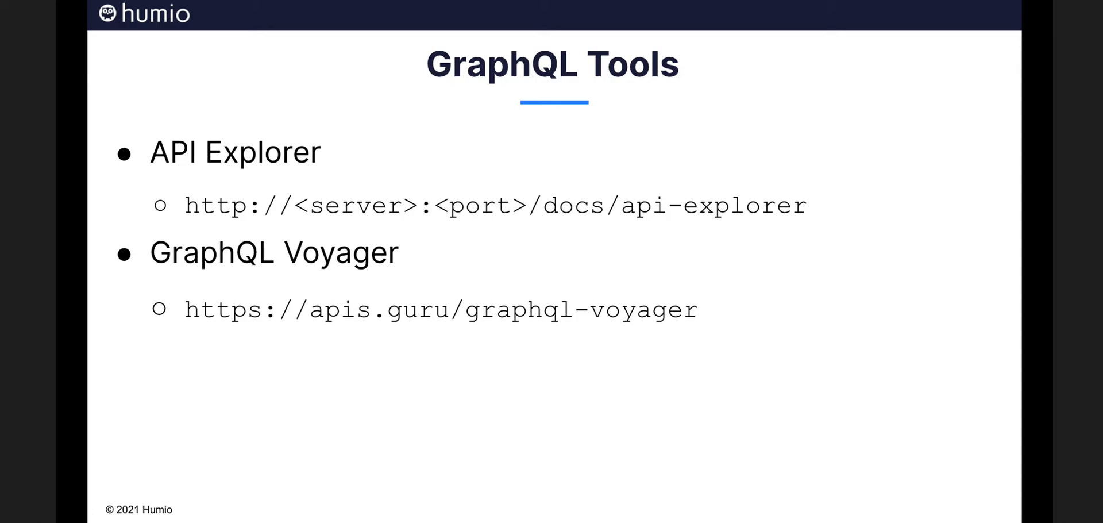
- Open the schema docs' Mutation fields and search the page for 'gro' to locate addGroup
key(Right)
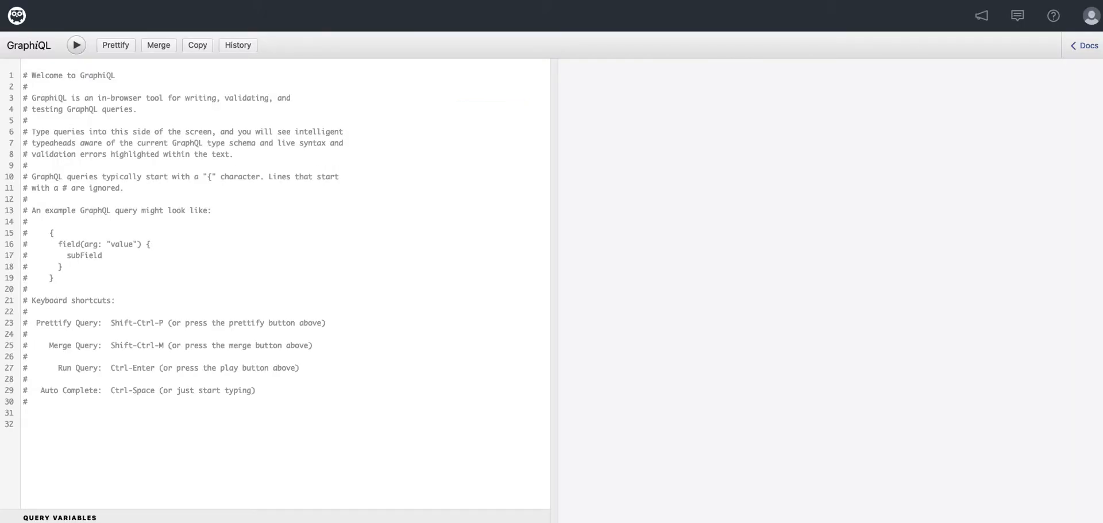
mouse_move(955, 11)
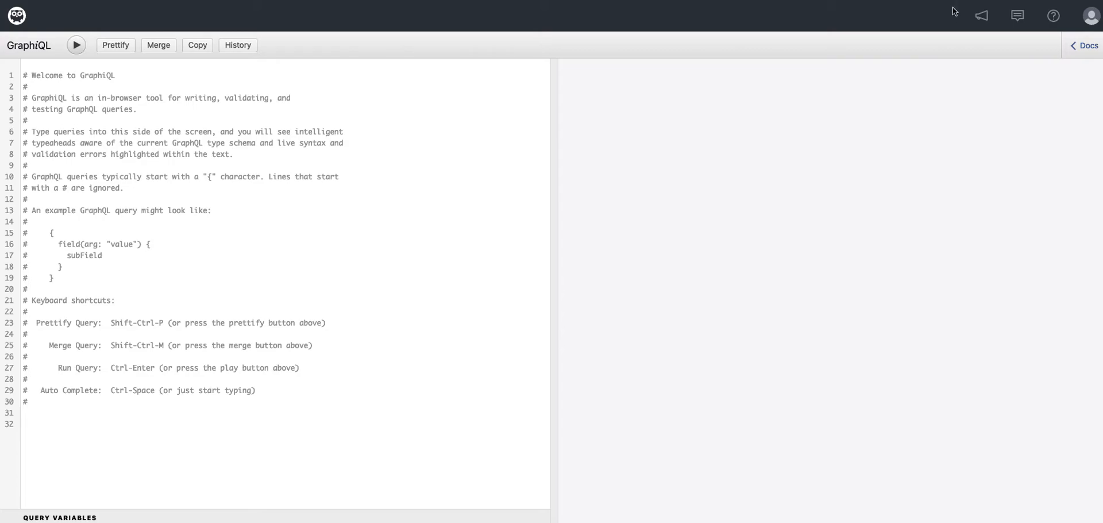
mouse_move(1010, 38)
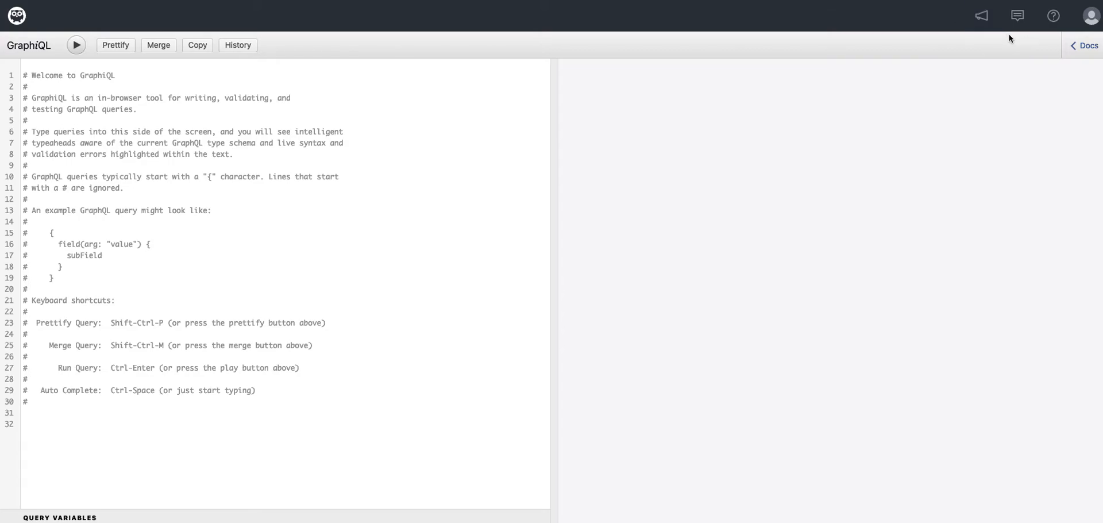
mouse_move(1086, 46)
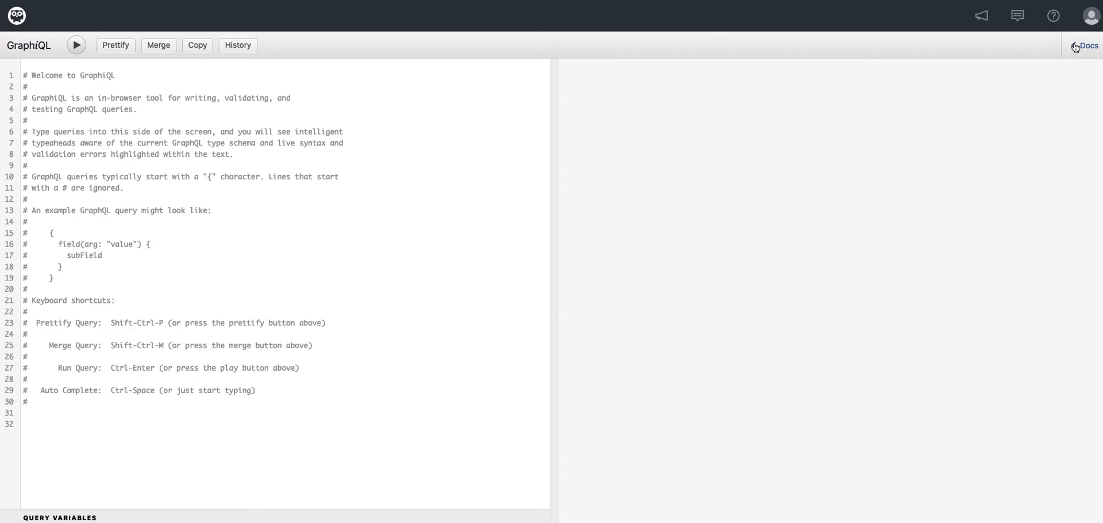
click(1088, 45)
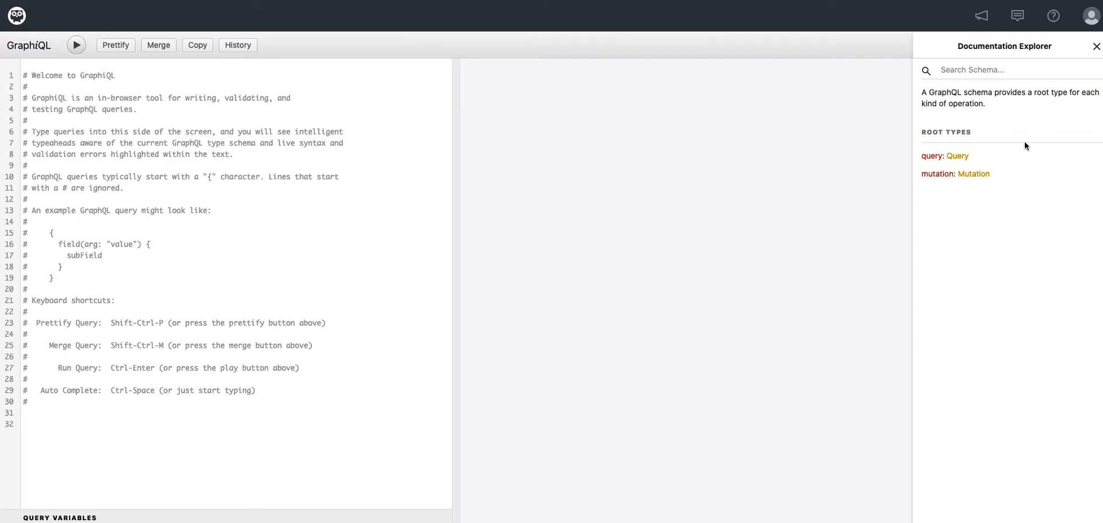
click(974, 174)
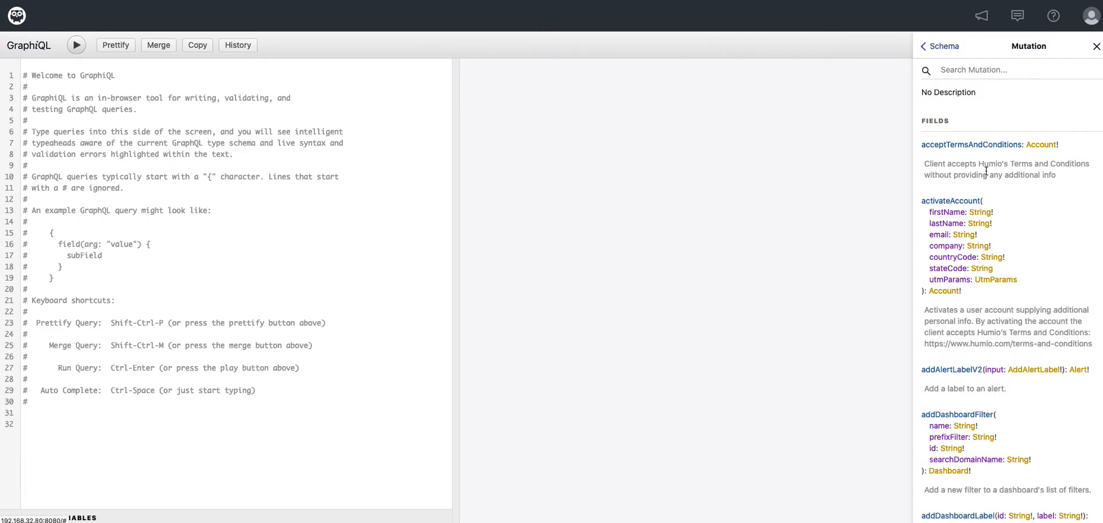
text(grou)
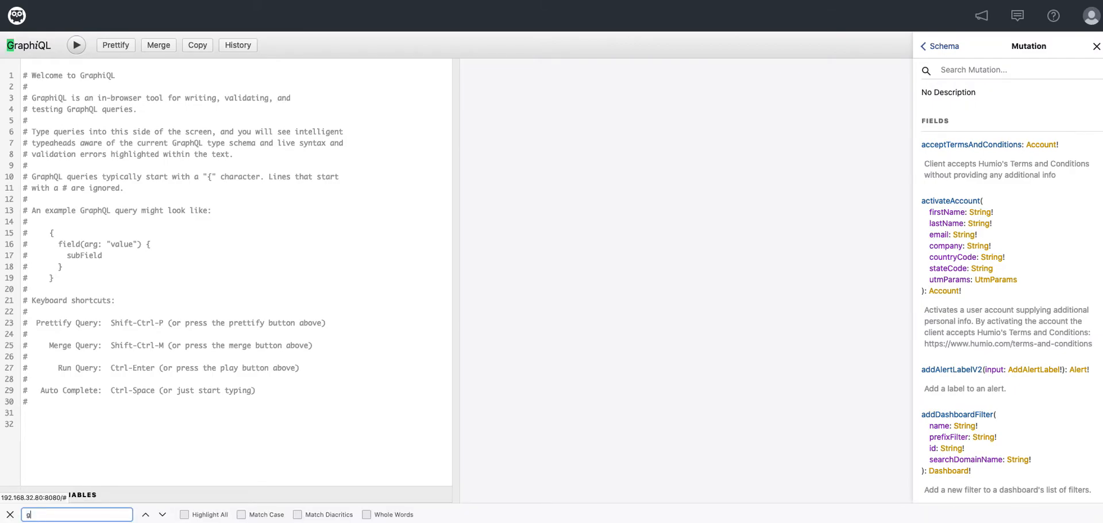
text(ro)
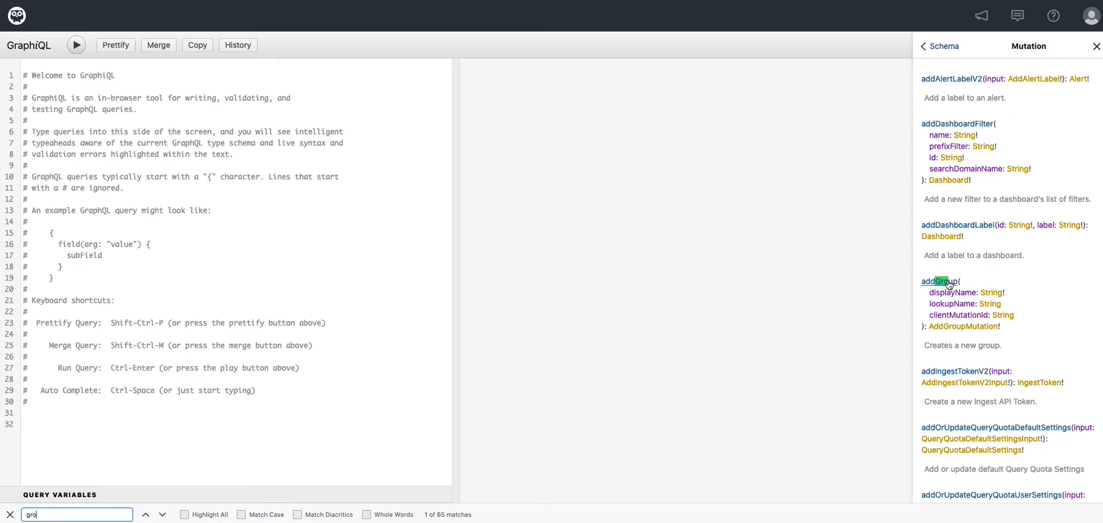
- Show addGroup's documentation and select all the editor's welcome comment text
click(934, 281)
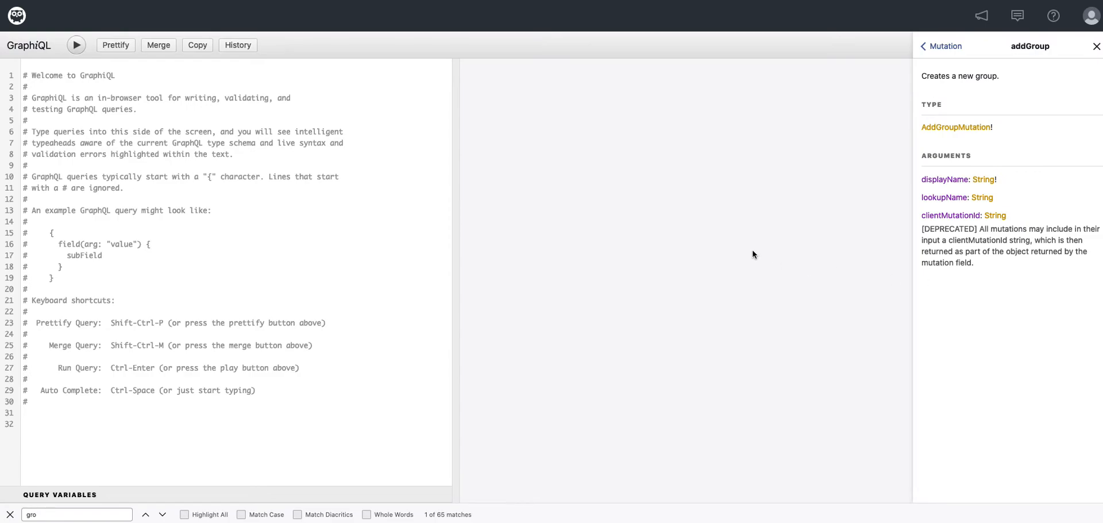
mouse_move(784, 244)
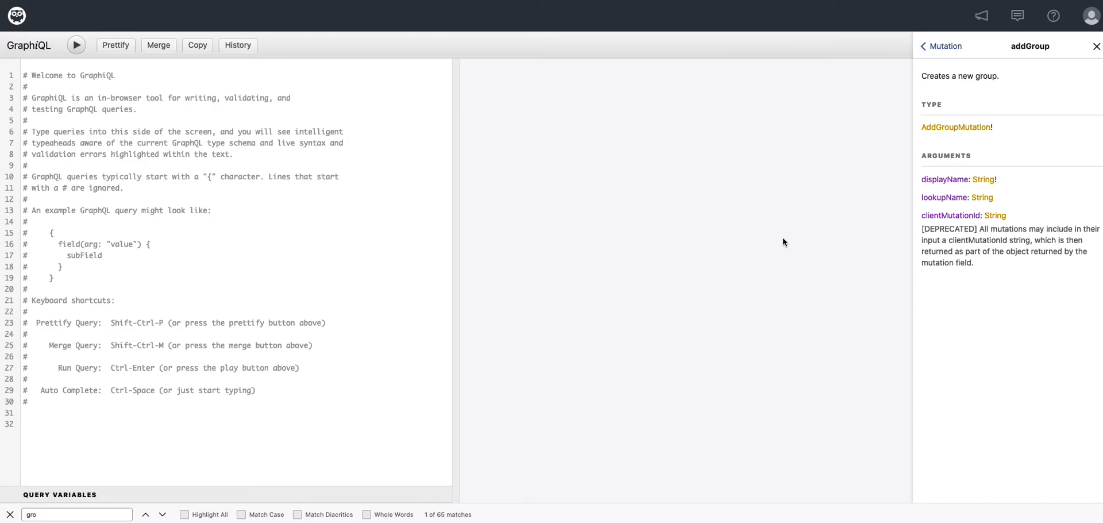
mouse_move(767, 215)
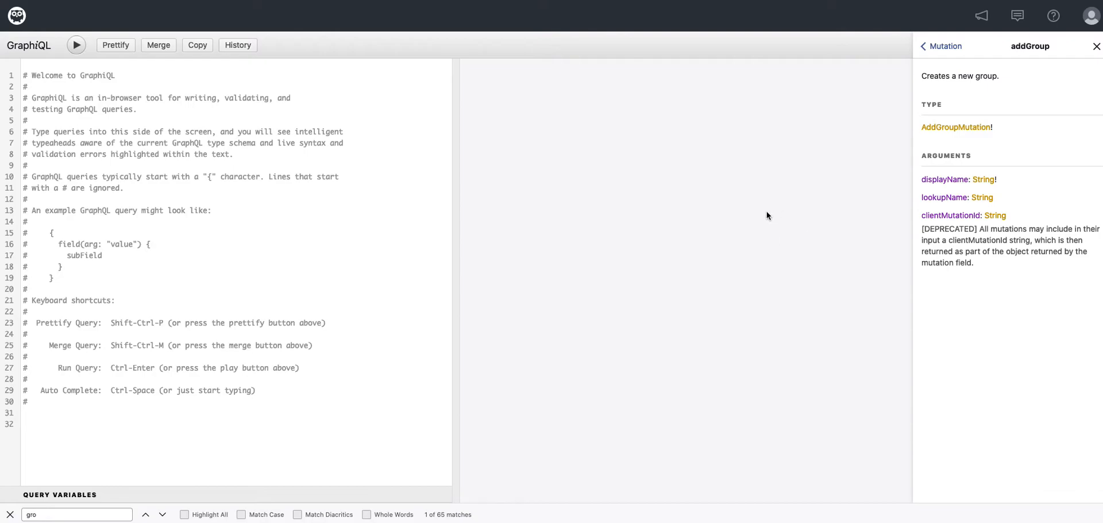
mouse_move(229, 378)
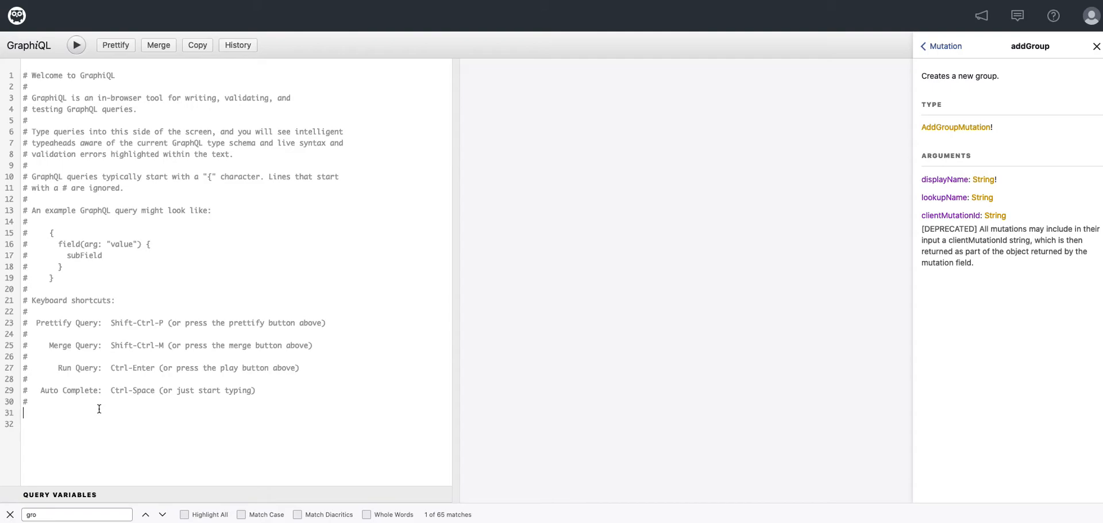
drag(27, 131, 28, 401)
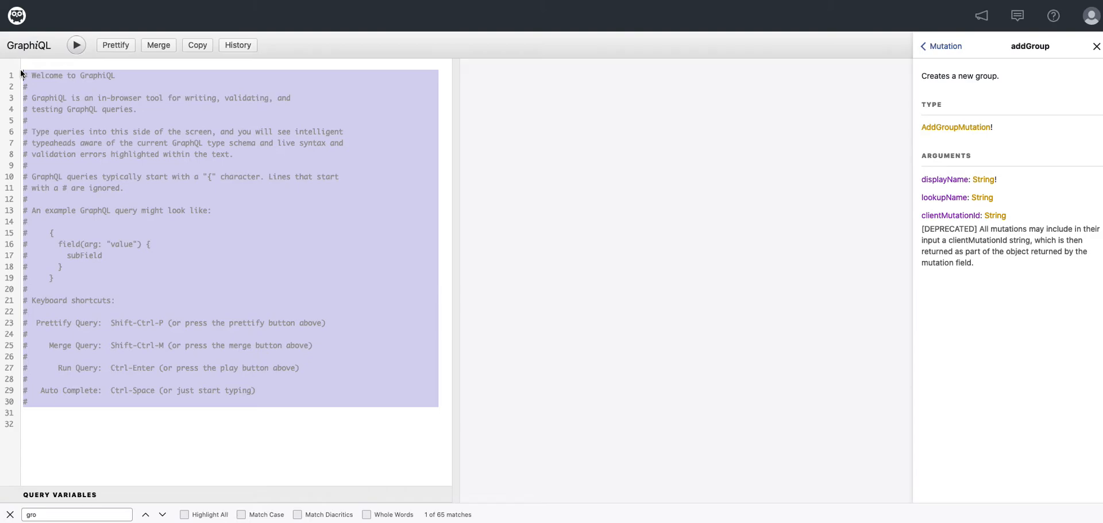
- Replace the comments with a mutation block containing addGroup()
text(m)
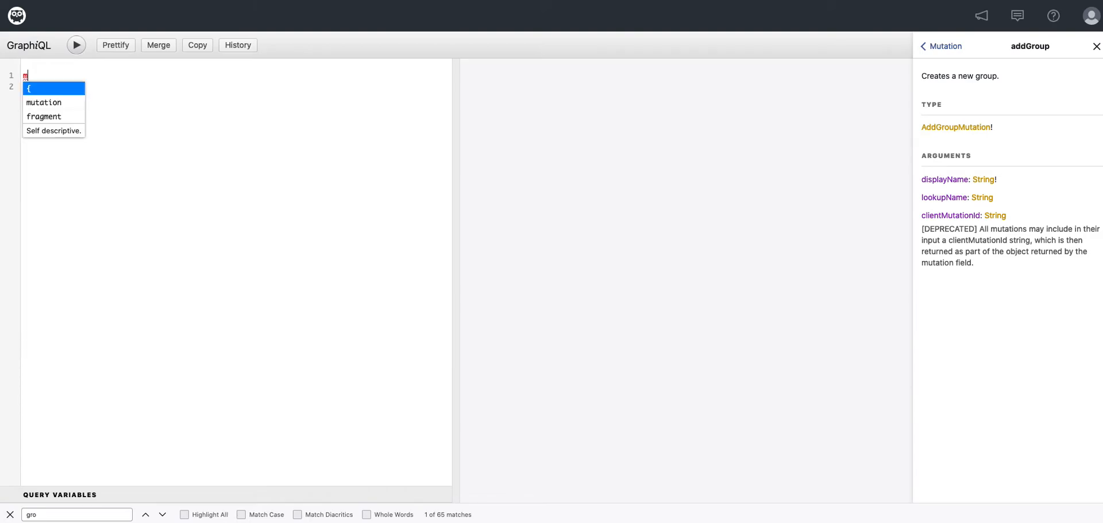
text(ut)
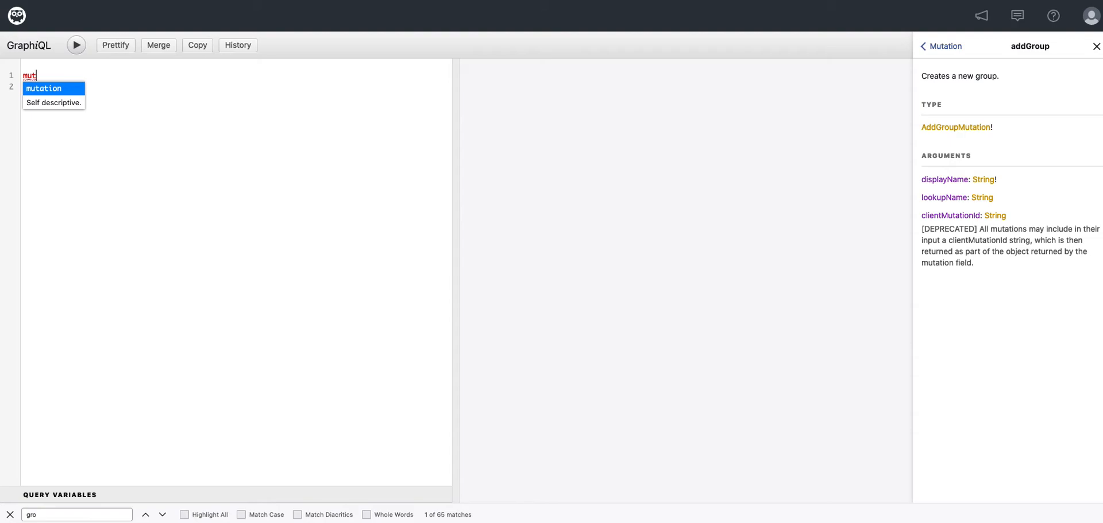
click(44, 88)
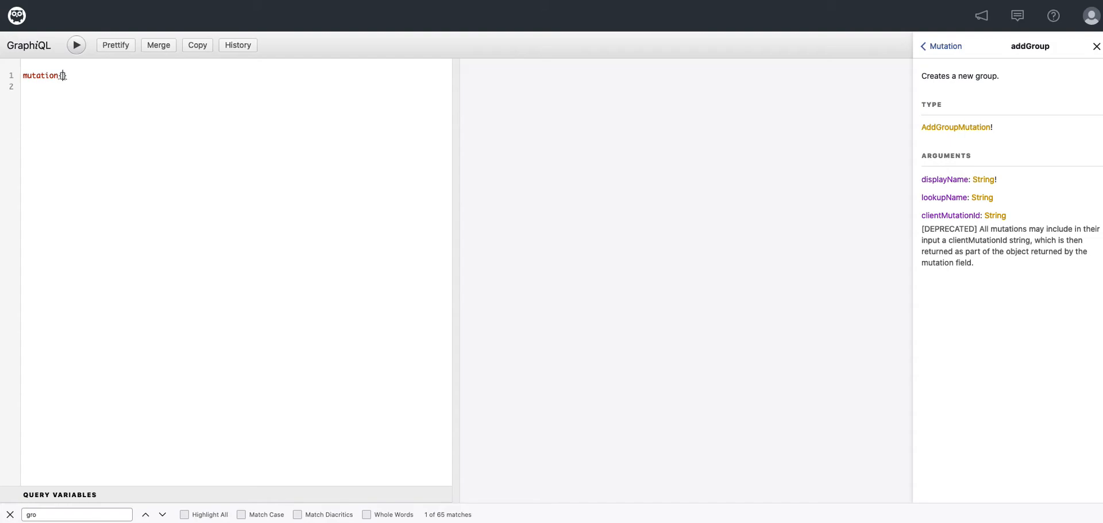
text(d)
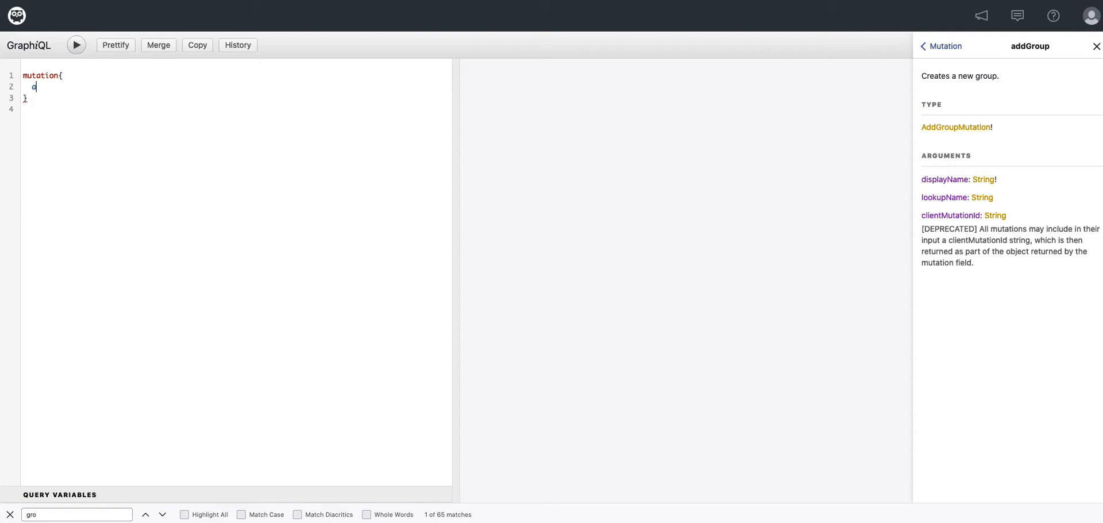
text(addGroup)
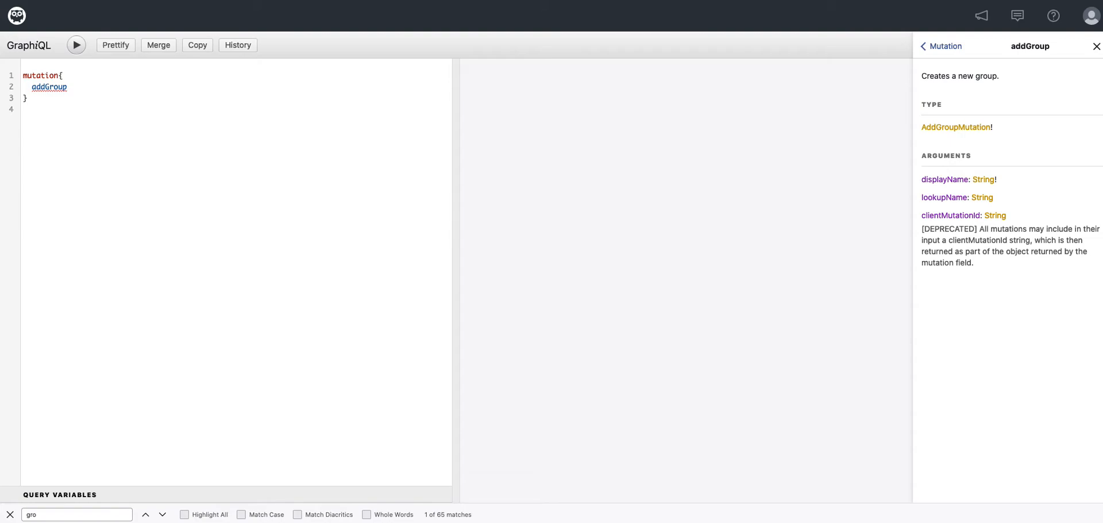
mouse_move(90, 80)
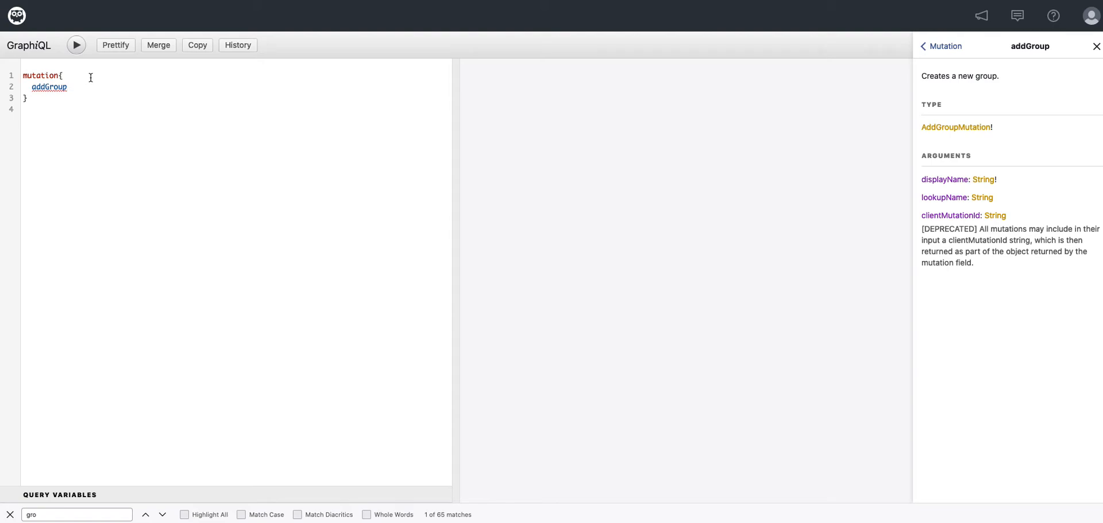
text(())
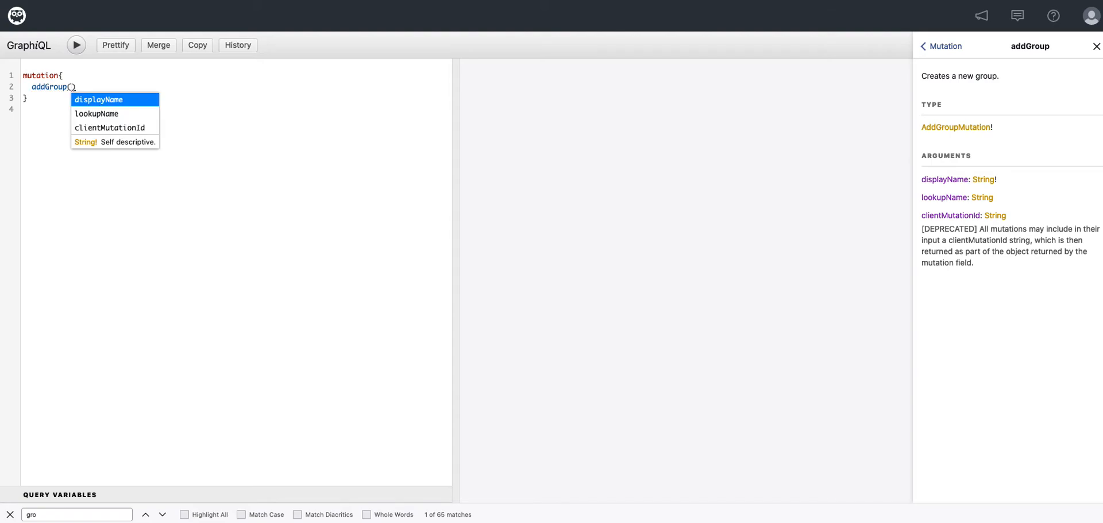
- Pass displayName "ext-Csecops" and lookupName "cn=ext-Csecops,ou=Group,dc=humio,dc=local" to addGroup
text(displayName:"ext-Csecops", lookupName: "cn=ext-Csecops,ou=Group,dc=humio,dc=local")
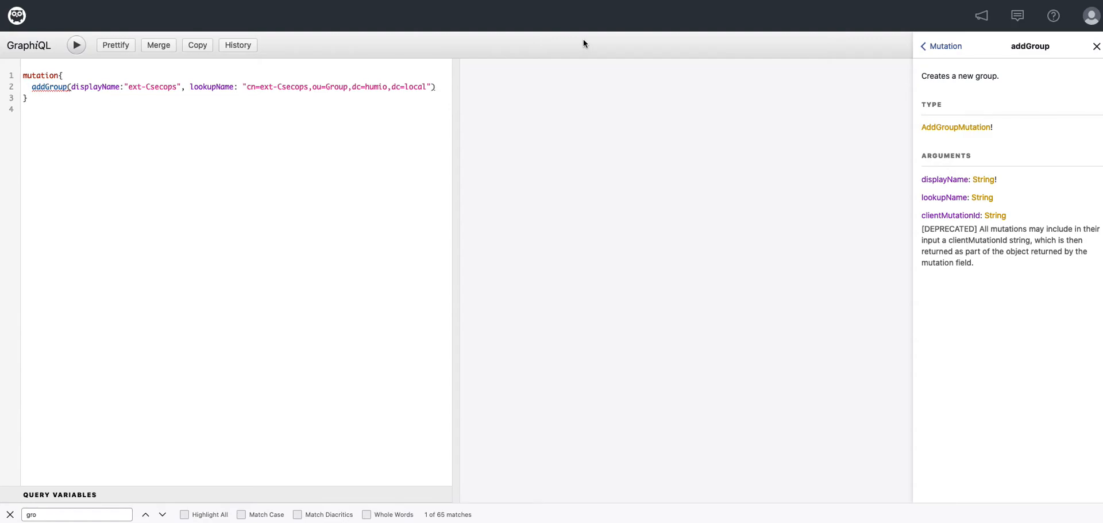
mouse_move(941, 100)
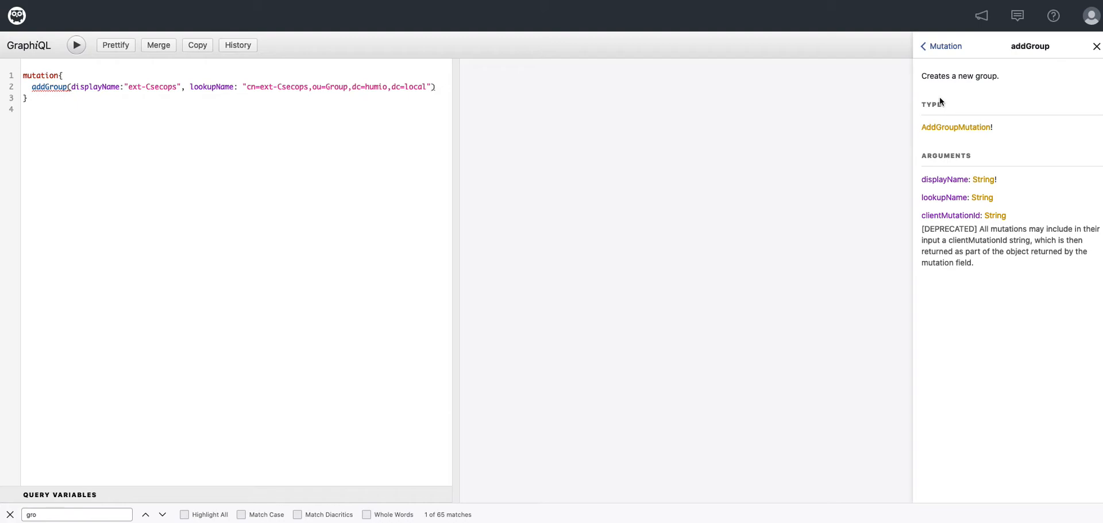
mouse_move(950, 125)
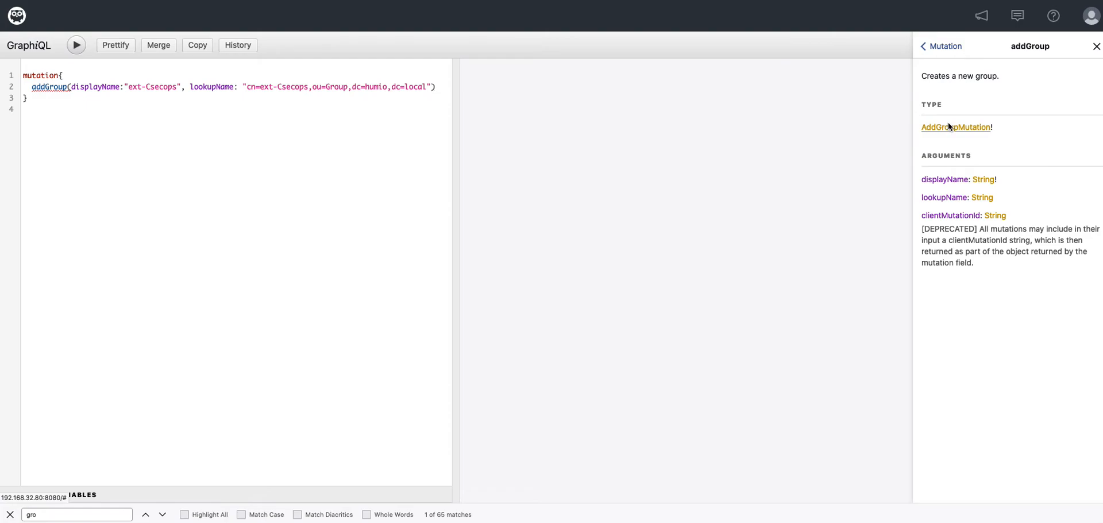
- Browse the docs from AddGroupMutation through its group field to the Group type's fields
click(955, 127)
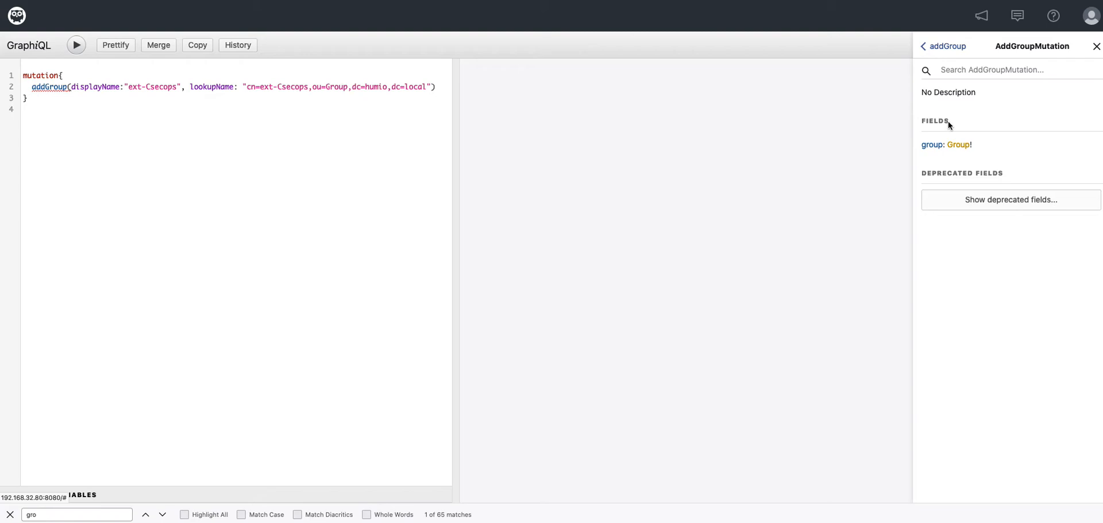
mouse_move(941, 140)
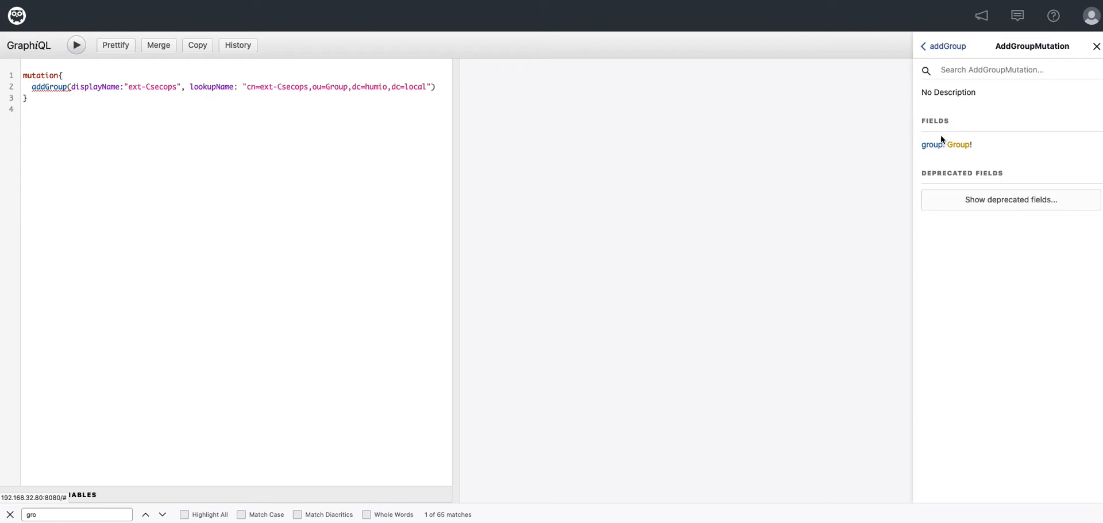
click(932, 144)
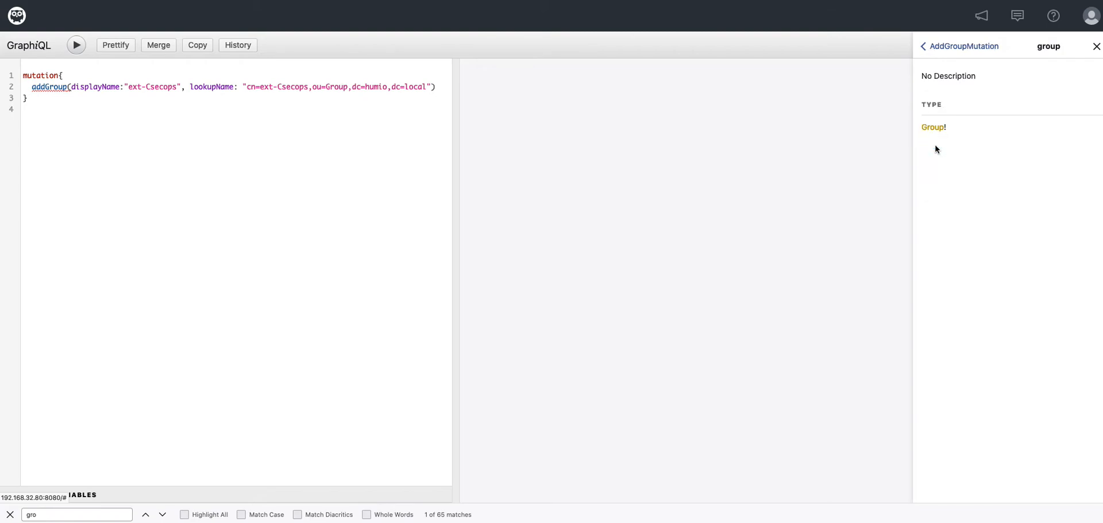
click(932, 127)
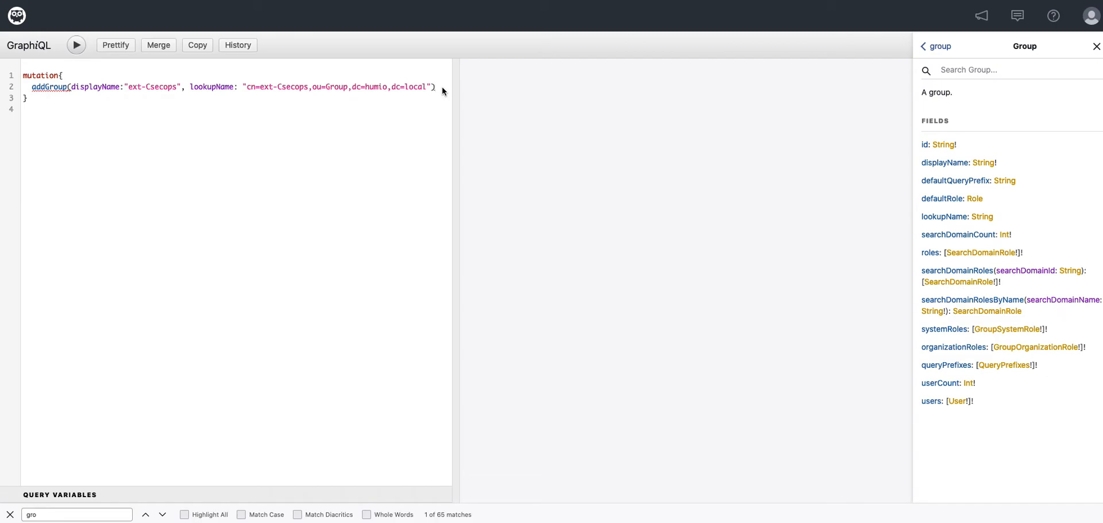
- Request the returned group's id in addGroup's selection set
scroll(right, 3)
text(group {)
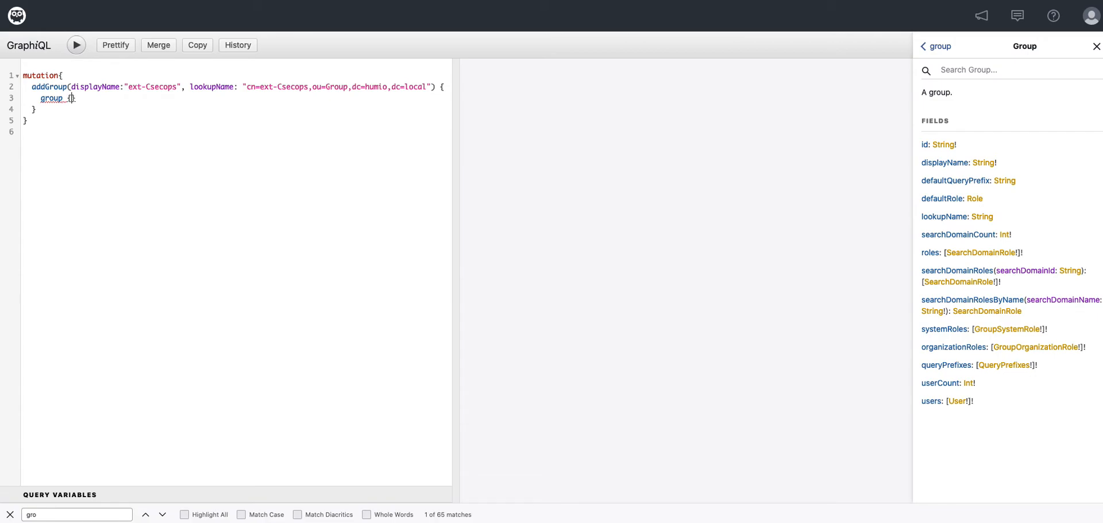
text(id)
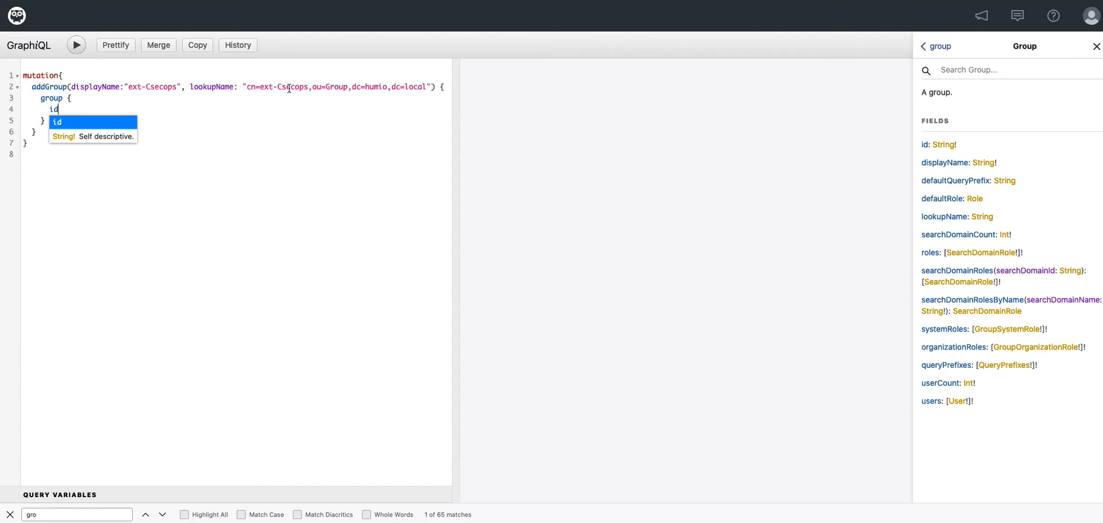
click(130, 185)
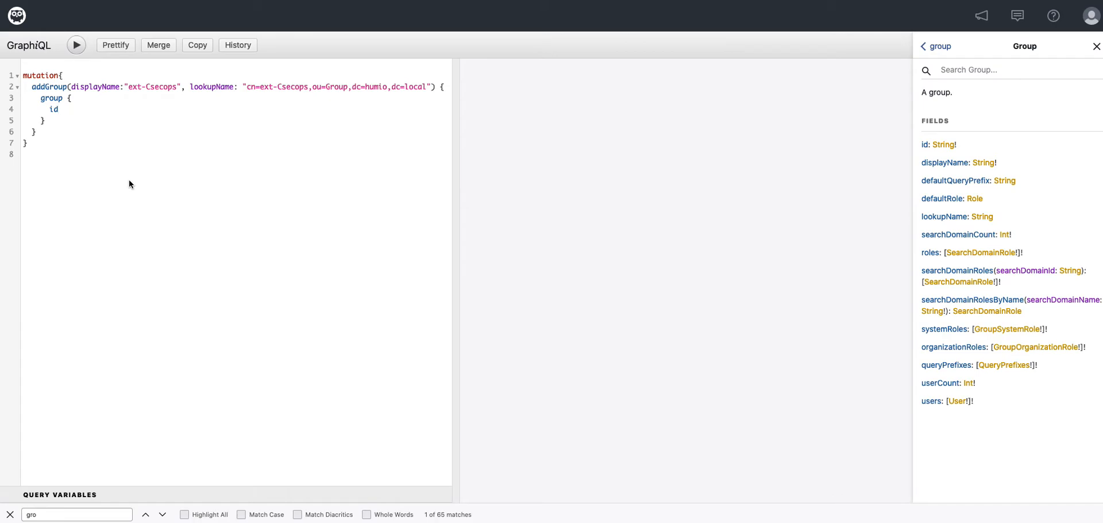
mouse_move(76, 45)
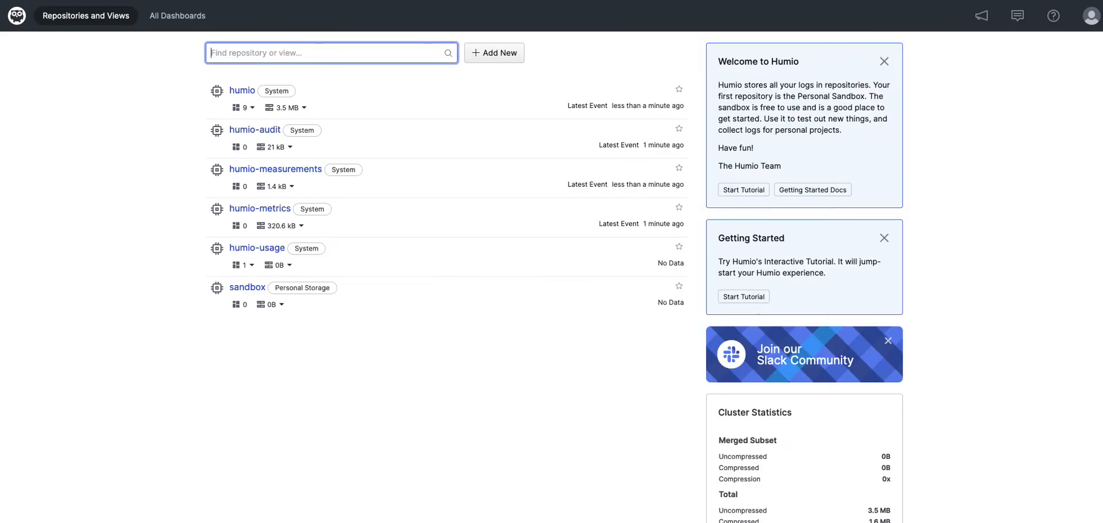
- Check the organization's Groups settings page, which lists no groups yet
click(1090, 16)
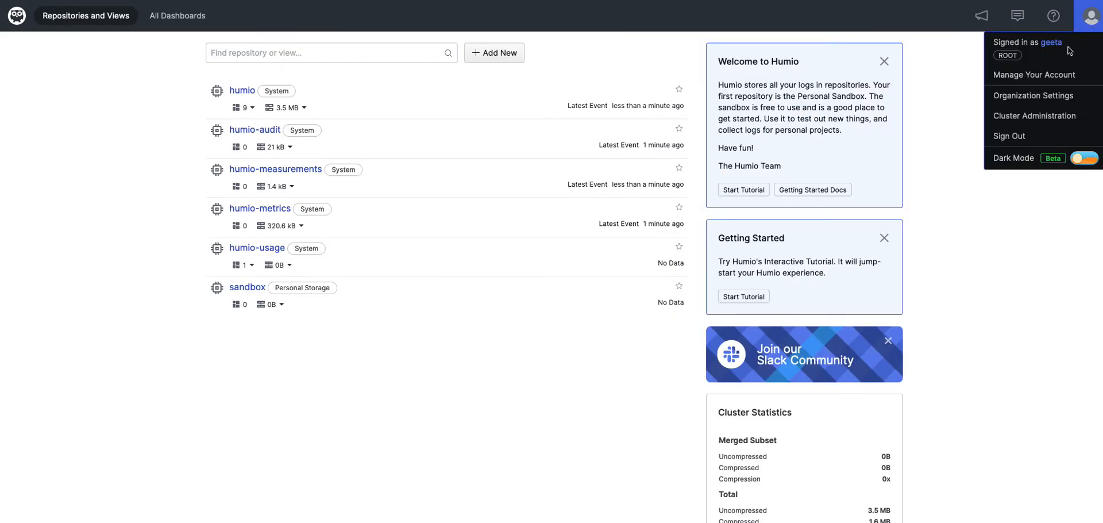
click(1033, 94)
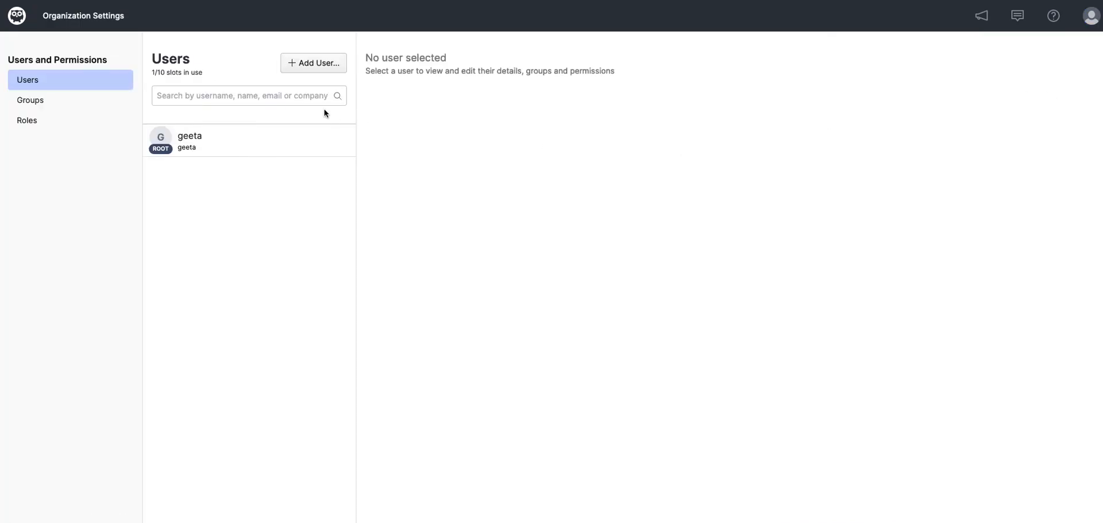
click(30, 100)
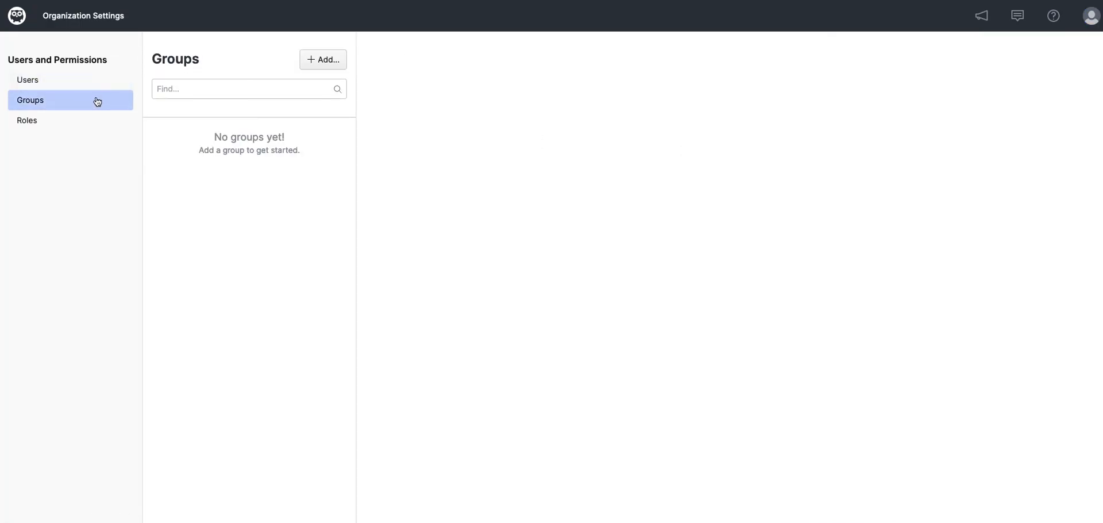
click(27, 119)
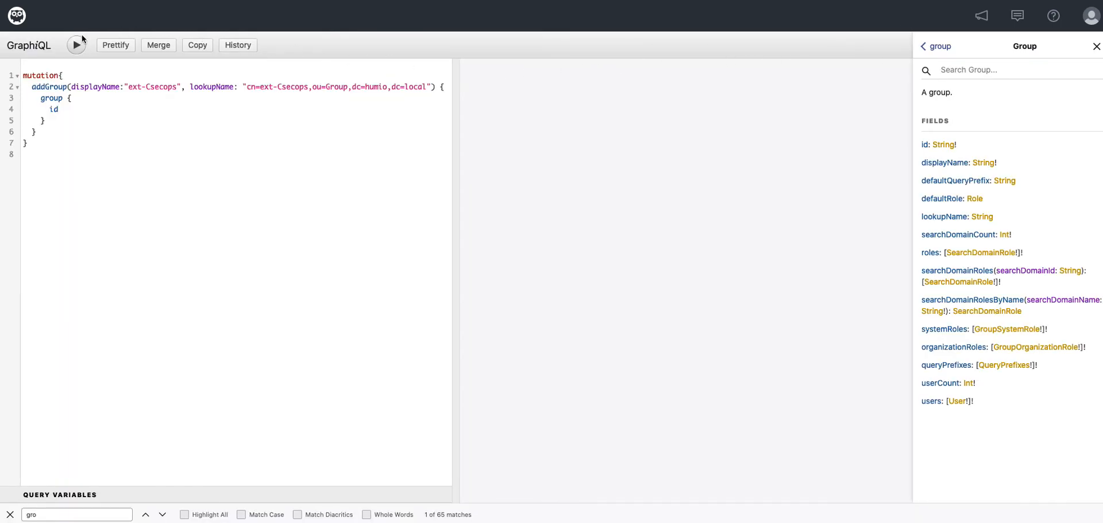
- Run the addGroup mutation for ext-Csecops
click(76, 45)
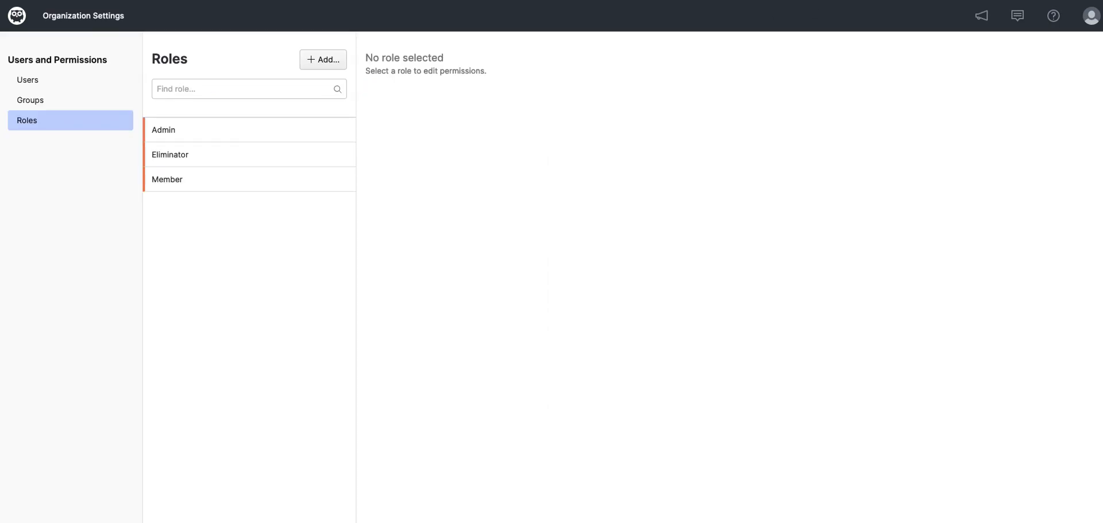
- Delete the ext-Csecops group through its Danger Zone and confirm the Groups list is empty
click(29, 100)
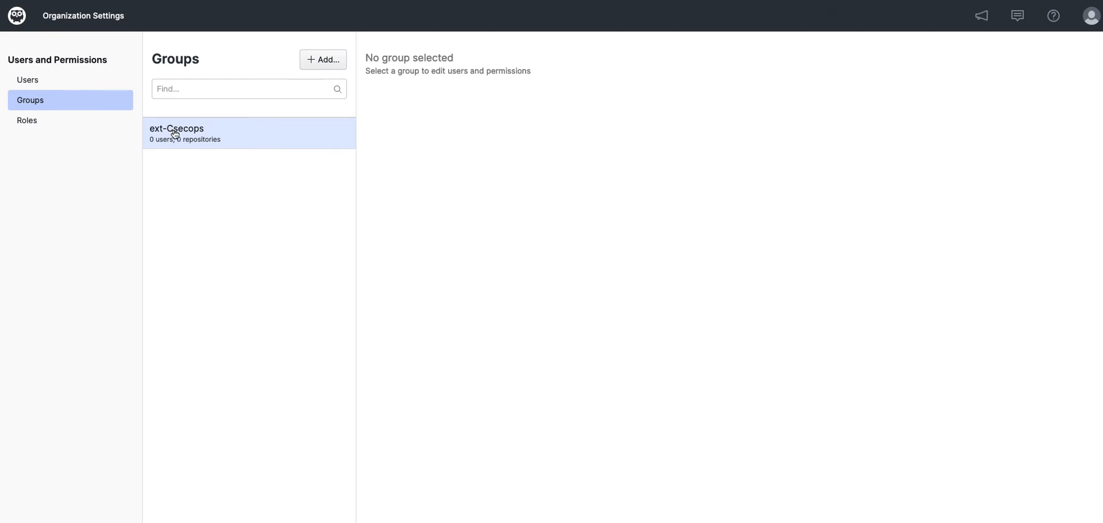
click(175, 132)
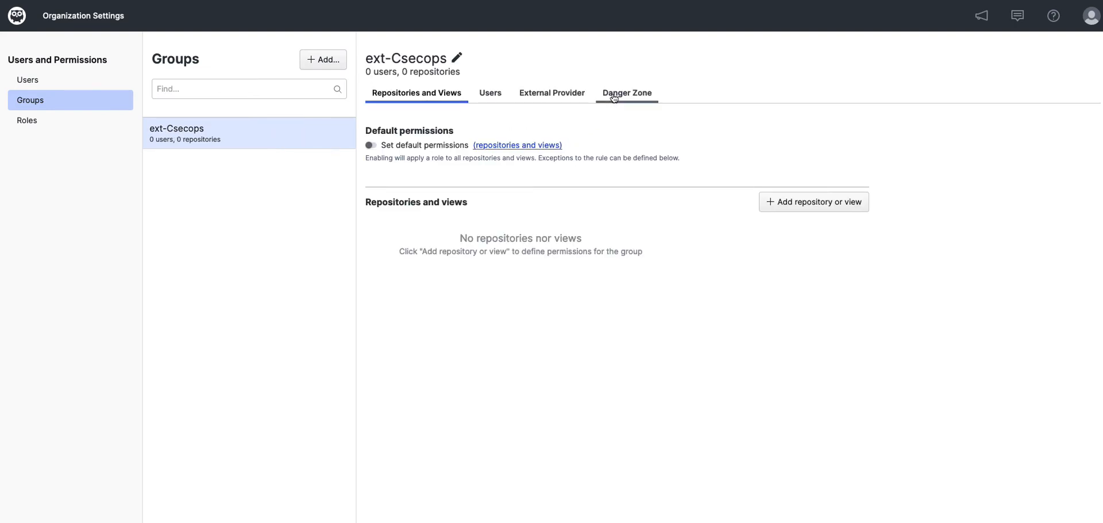
click(627, 92)
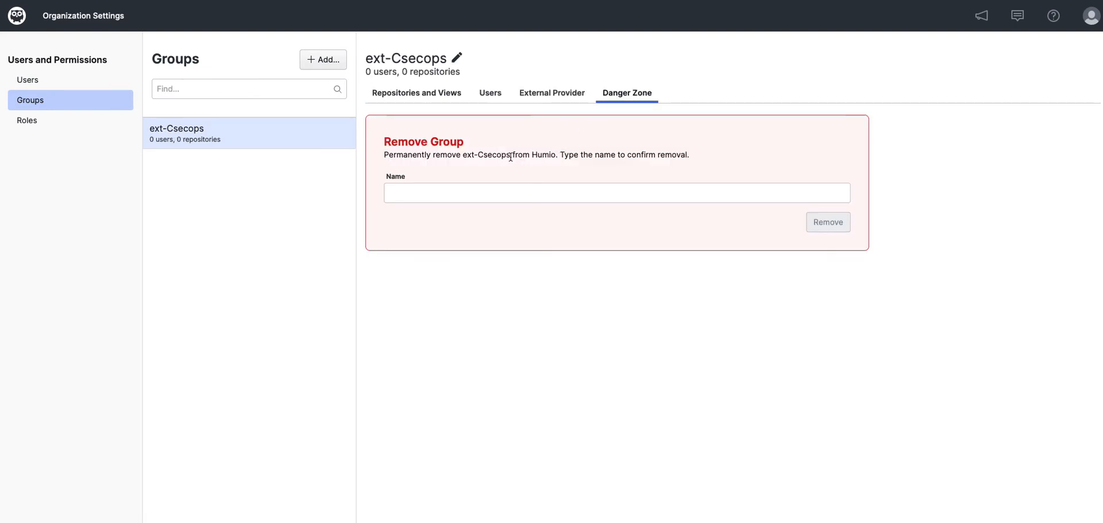
double_click(486, 154)
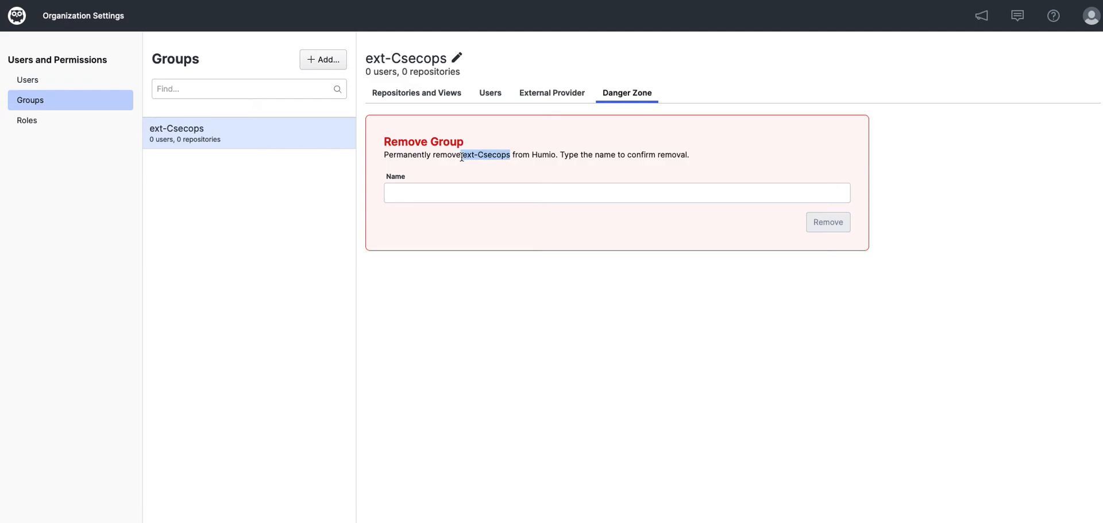
click(616, 192)
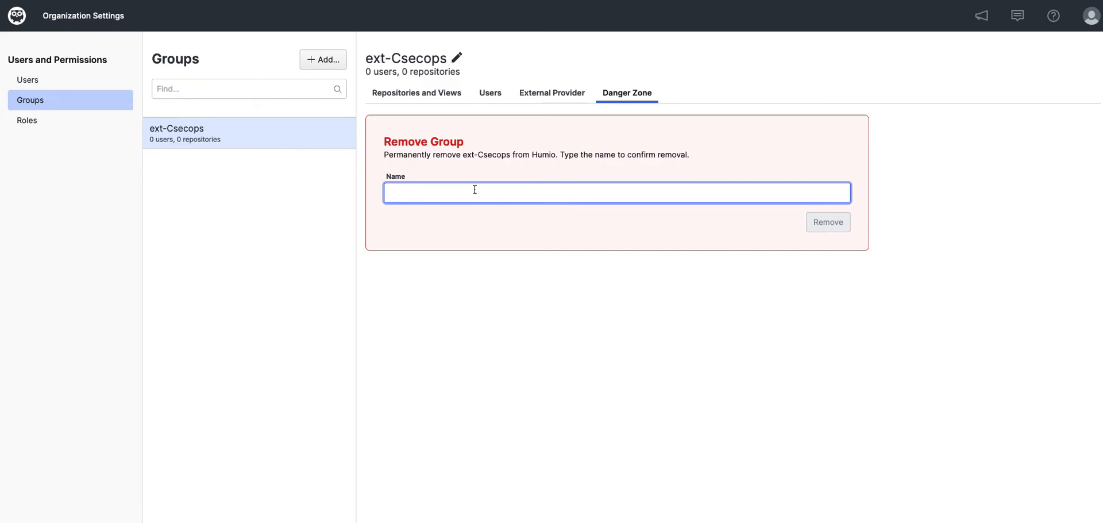
text(ext-Csecops)
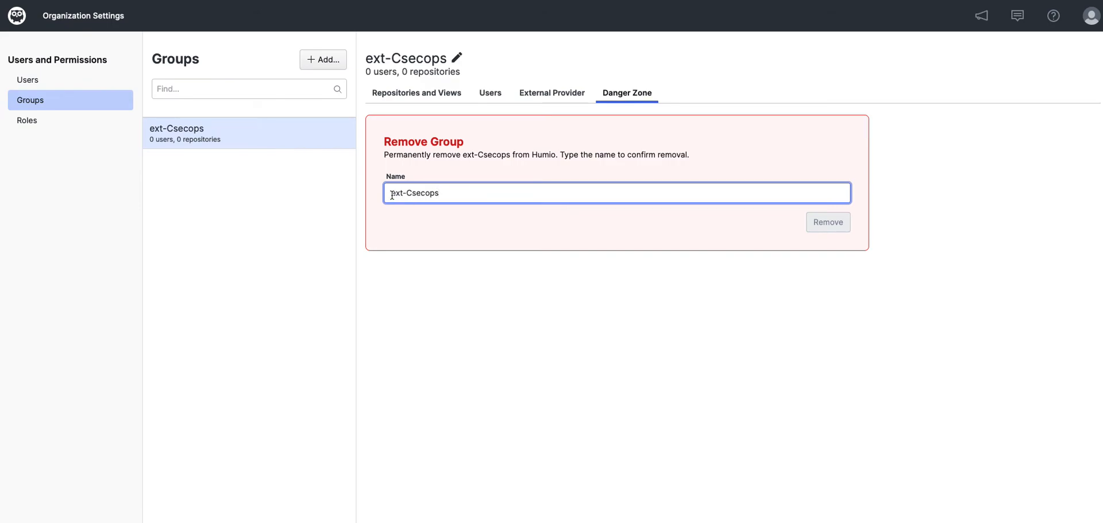
text(ext-Csecops)
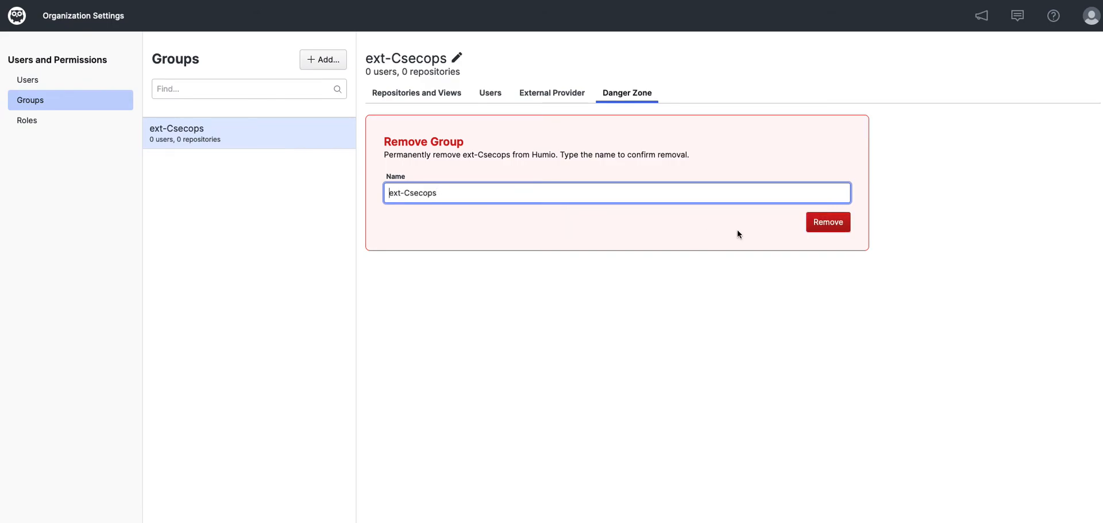
click(827, 222)
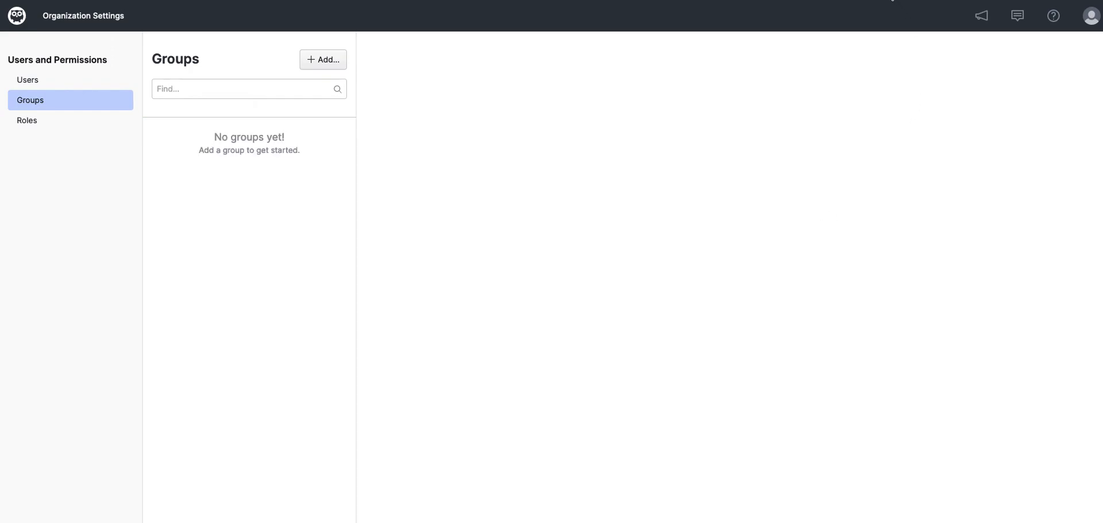
click(28, 79)
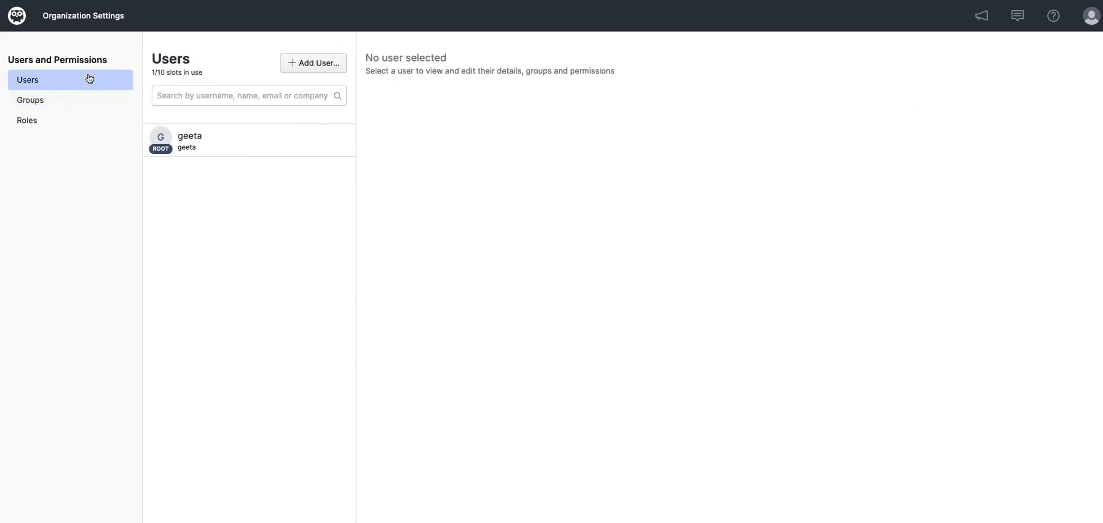
click(30, 100)
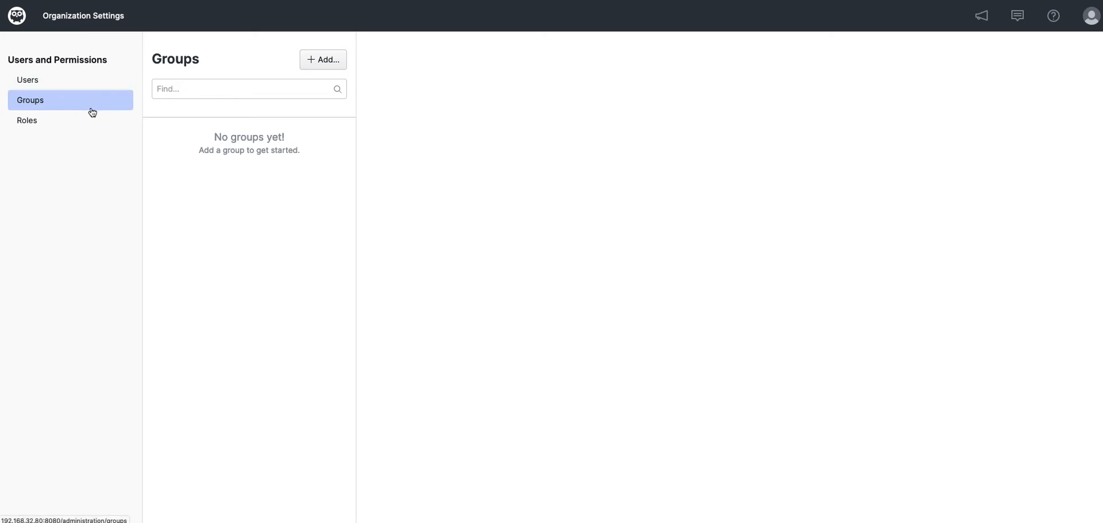
- Return to the API Explorer to view the mutation's response with the new group id
click(27, 119)
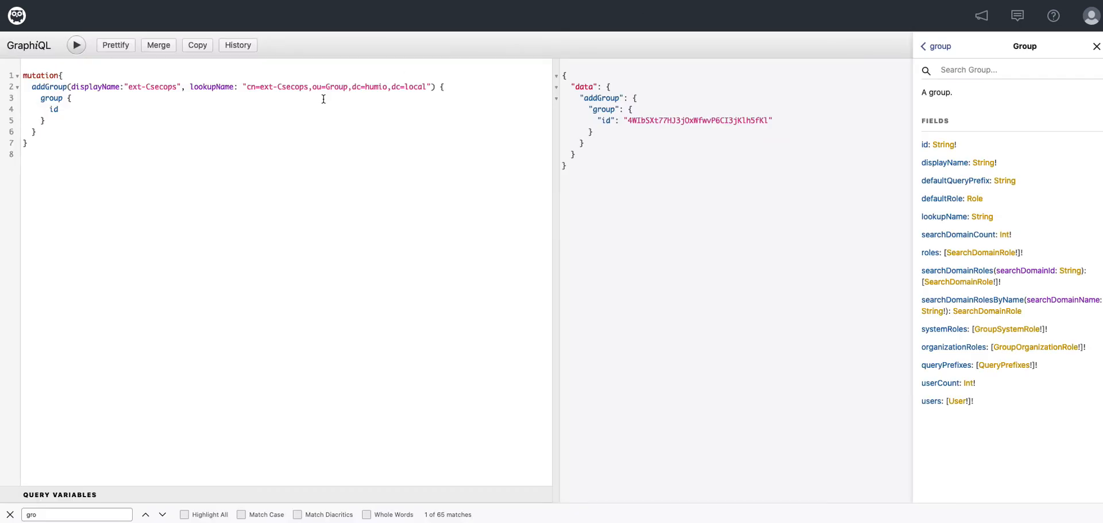
mouse_move(375, 28)
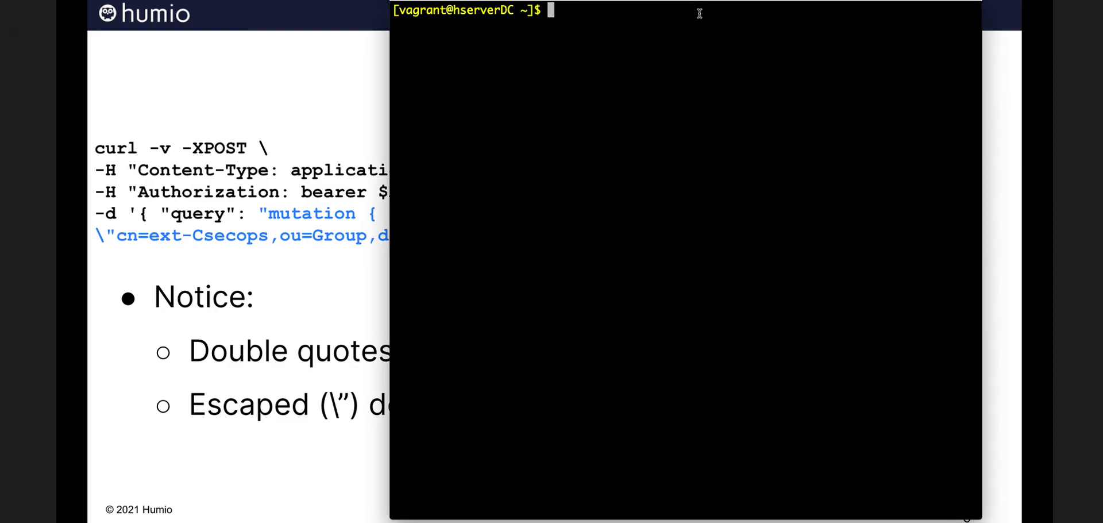
- Run the script /vagrant/scripts/hldap/demoAddGroups.sh in the terminal
text(/vagrant/scripts/hldap/demoAddGroups.sh)
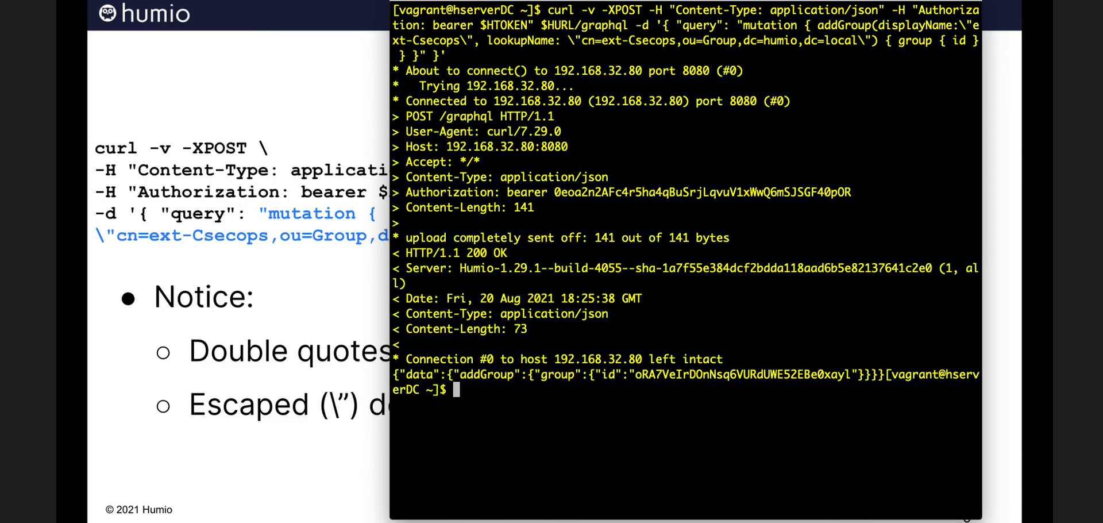
mouse_move(702, 68)
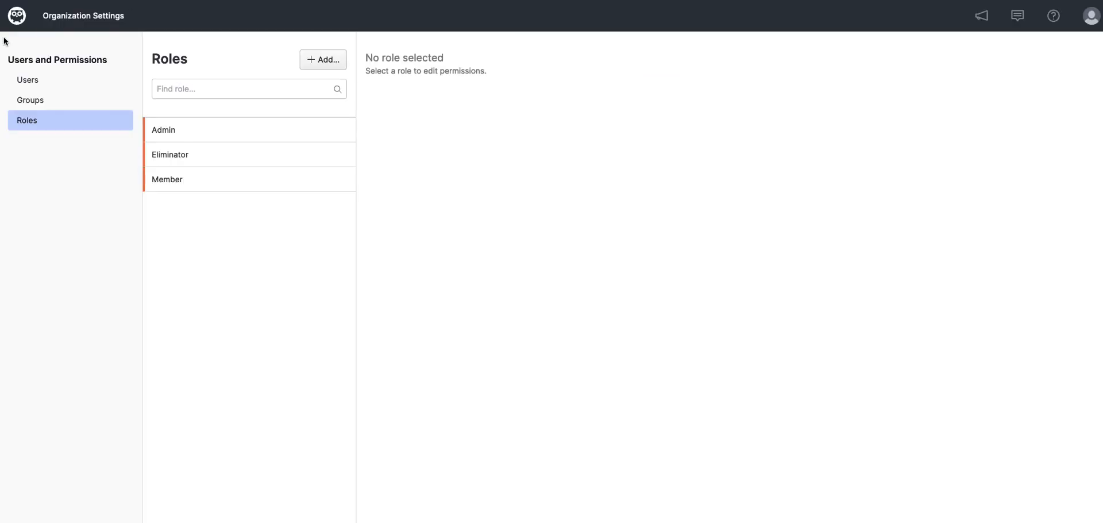
- Delete the ext-Csecops group, typing its name in the Danger Zone confirmation
click(29, 99)
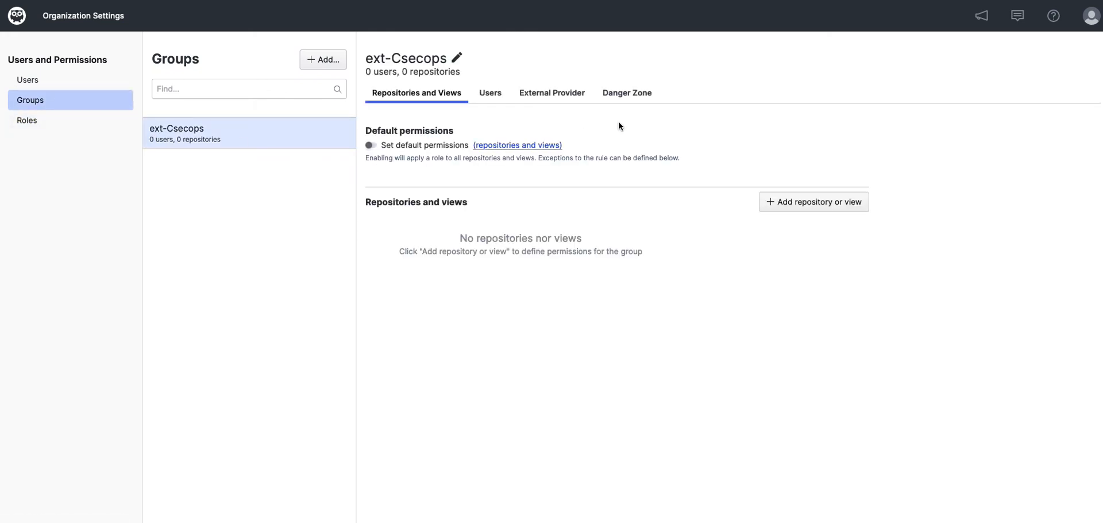
click(627, 92)
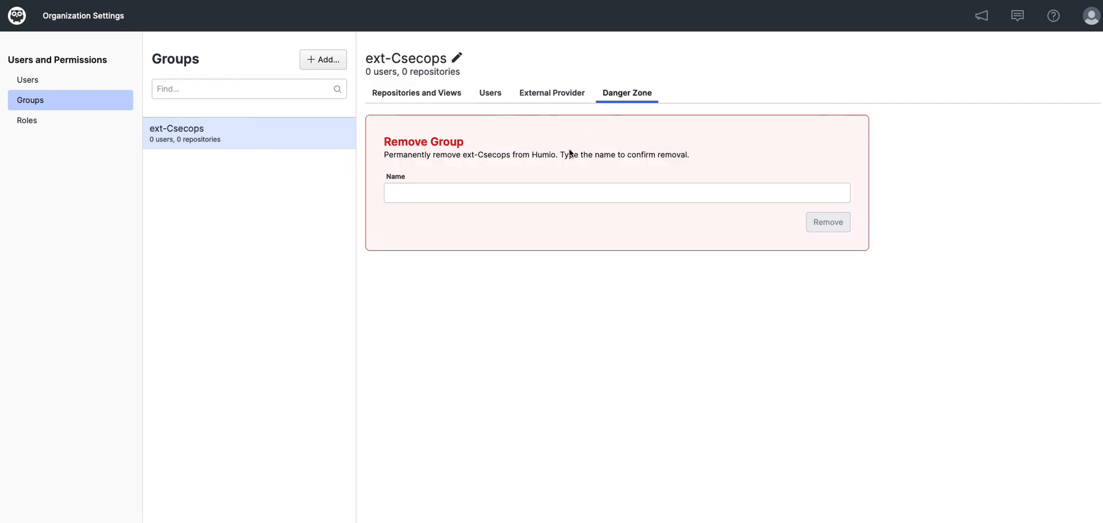
double_click(490, 154)
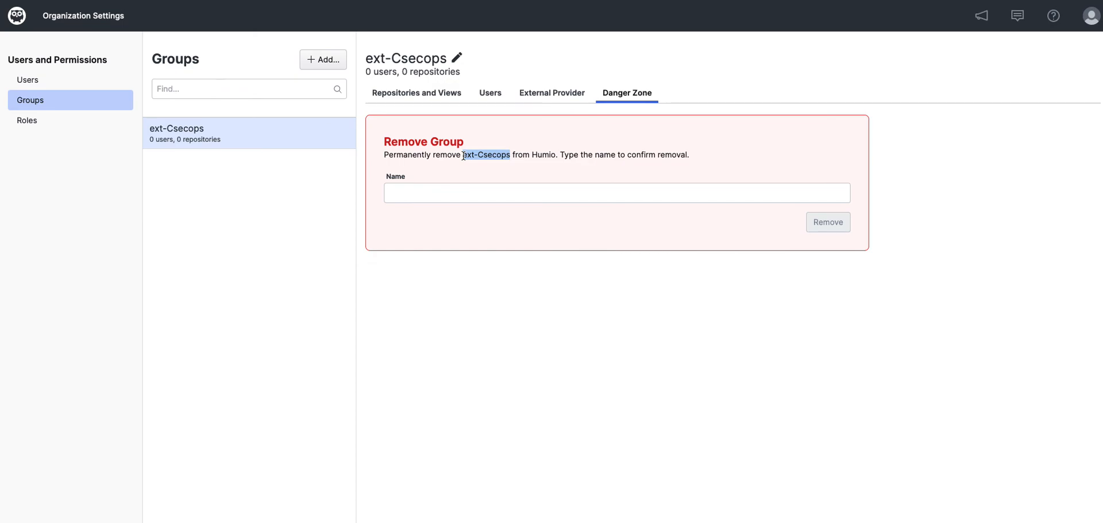
click(616, 192)
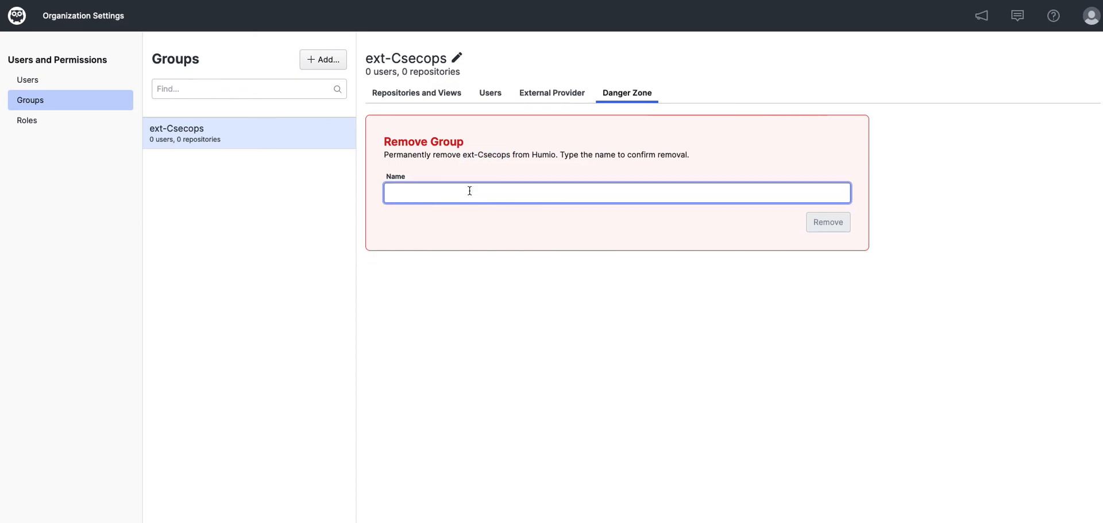
text(ext-Csecops)
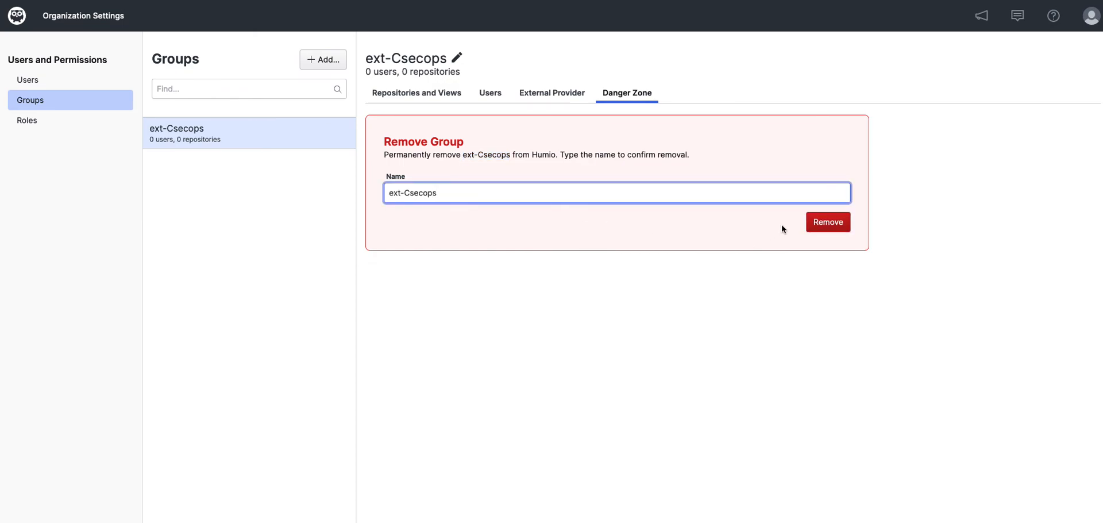
click(827, 221)
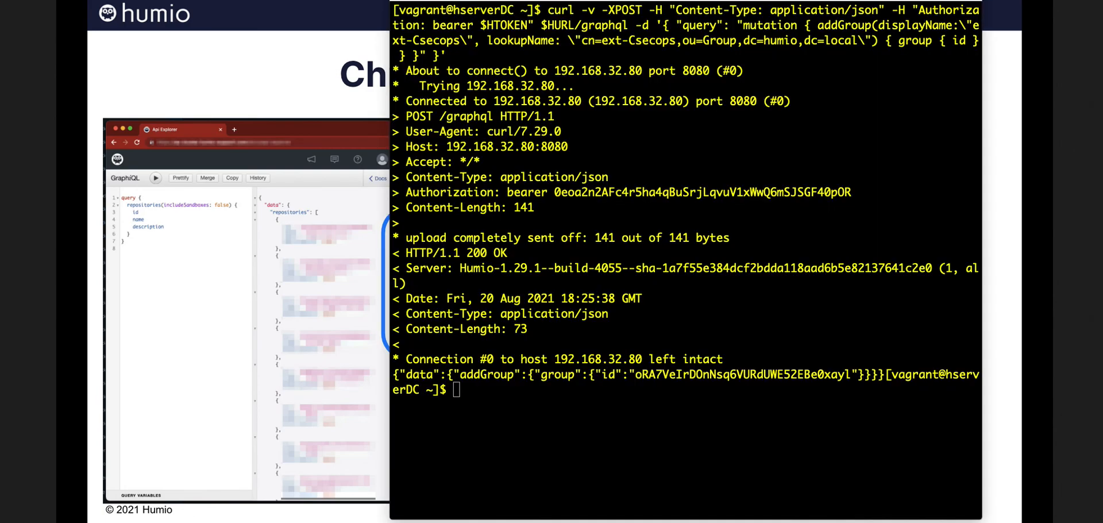
mouse_move(900, 103)
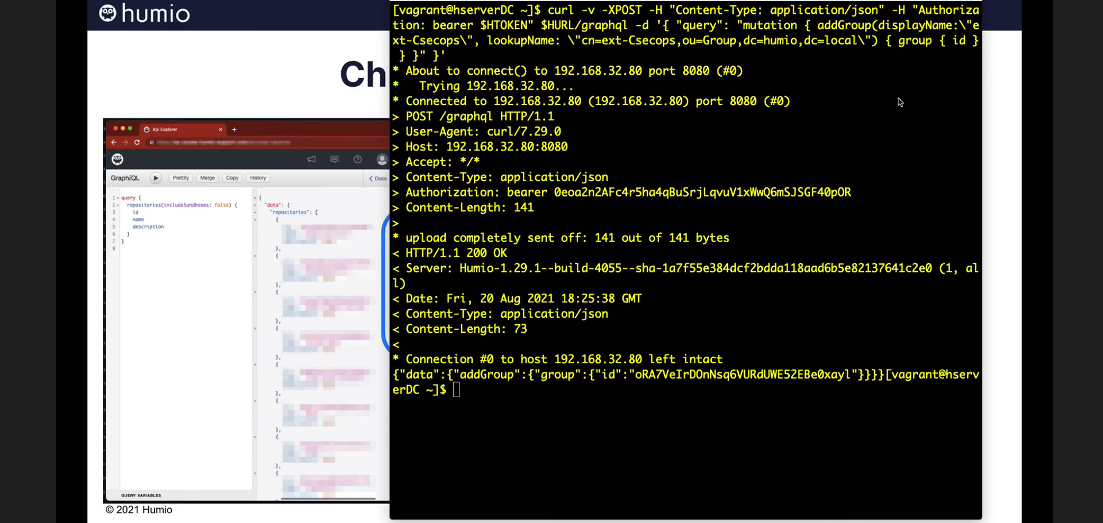
text(cl)
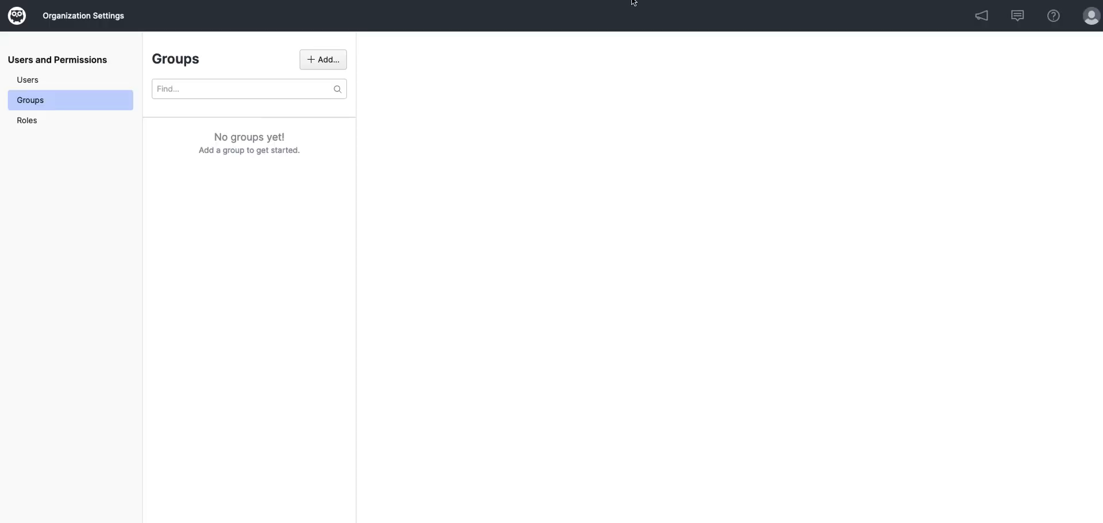
- Reload the Groups page via Users to show the five ext- groups
click(27, 79)
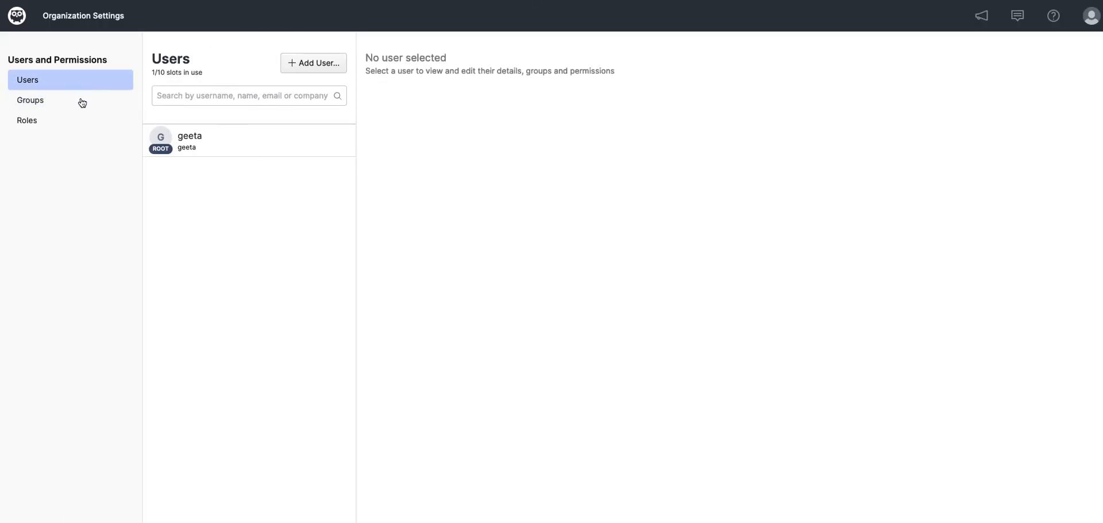
click(30, 100)
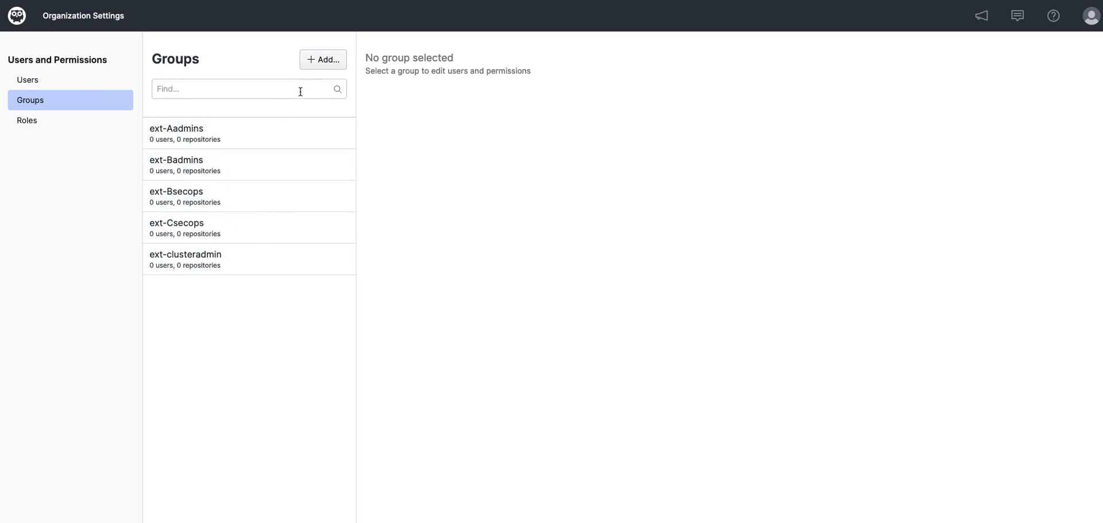
mouse_move(236, 307)
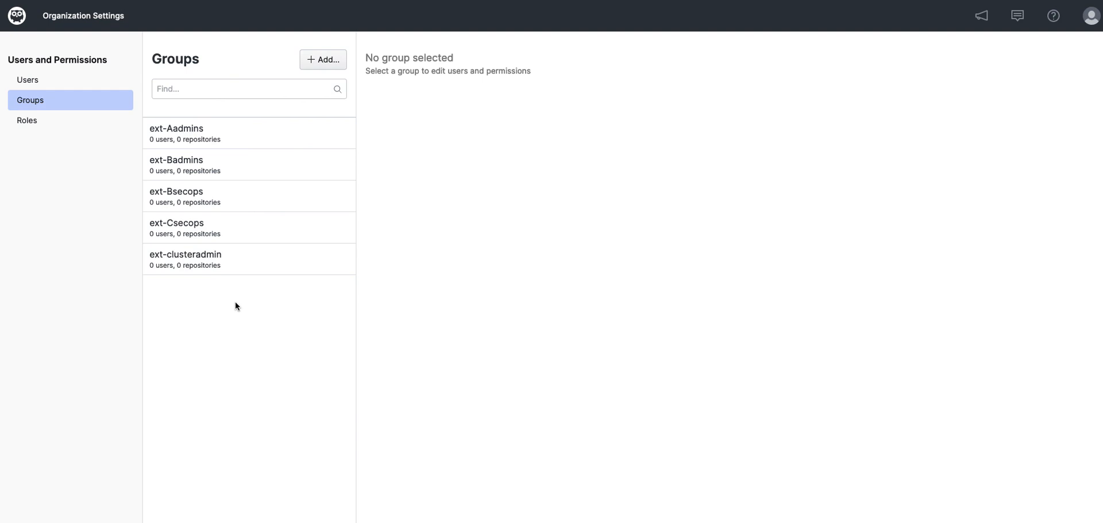